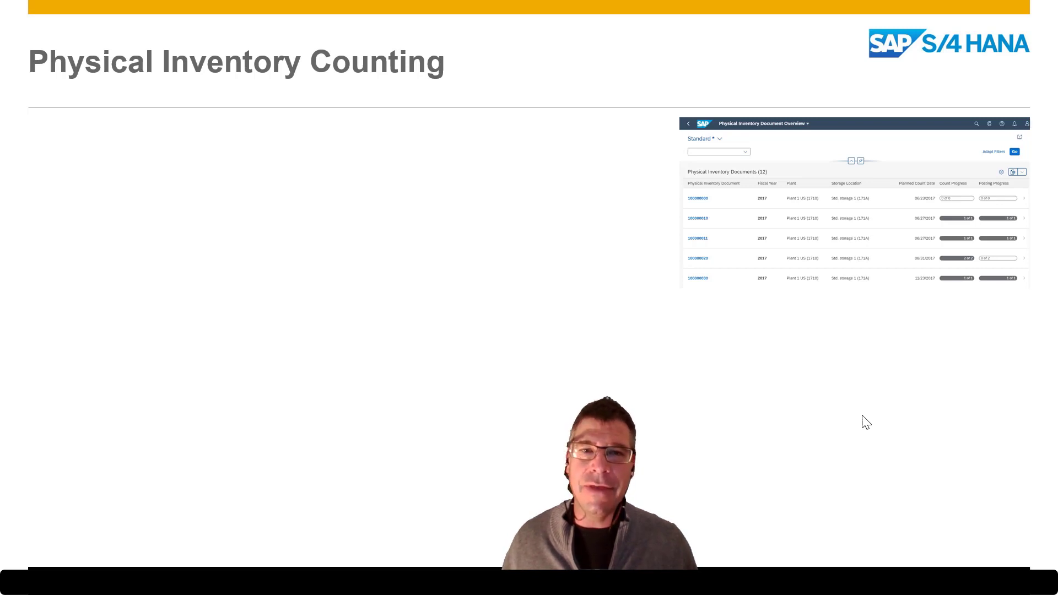
mouse_move(950, 194)
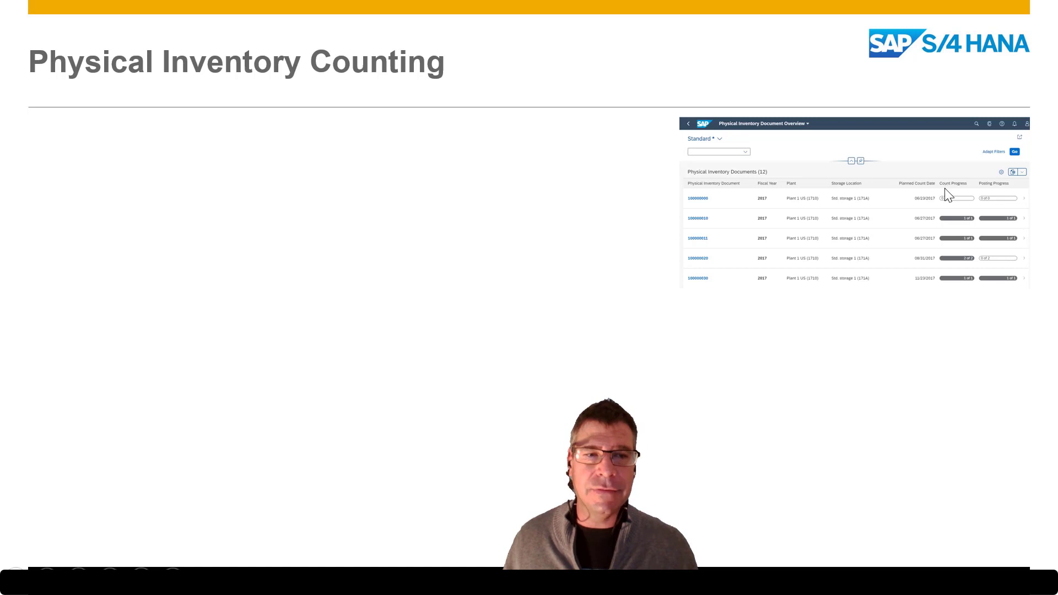
mouse_move(953, 222)
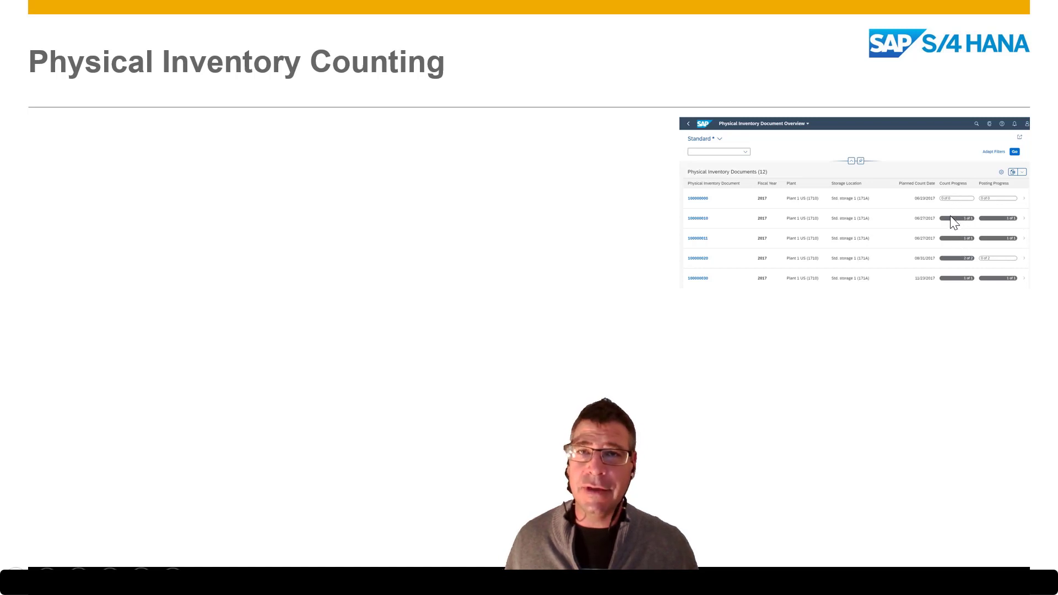
mouse_move(992, 230)
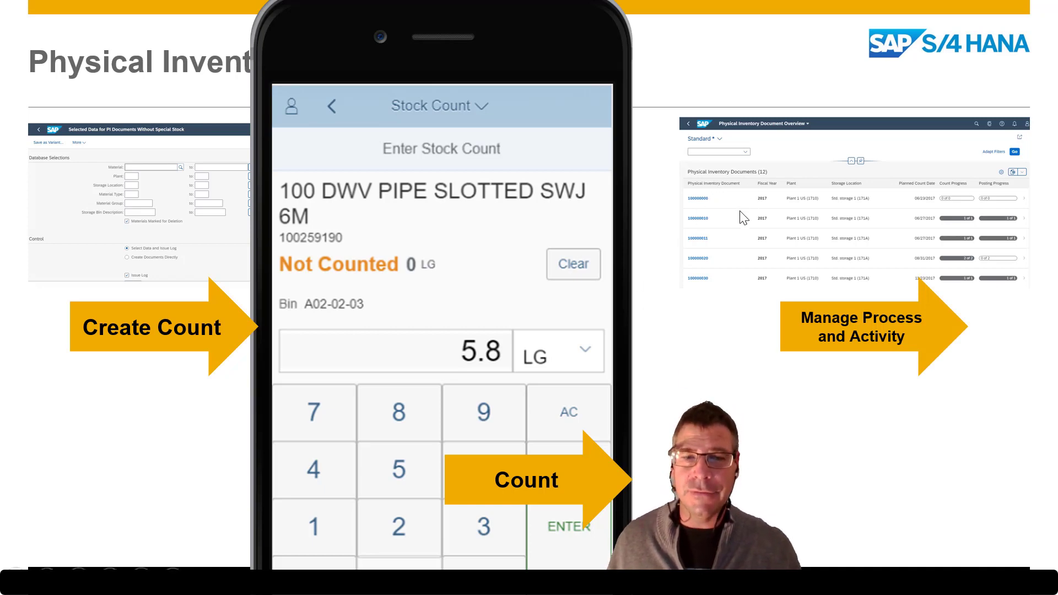
Advance the slide to reveal the Create Count, Count and Manage Process arrows.
left_click(698, 218)
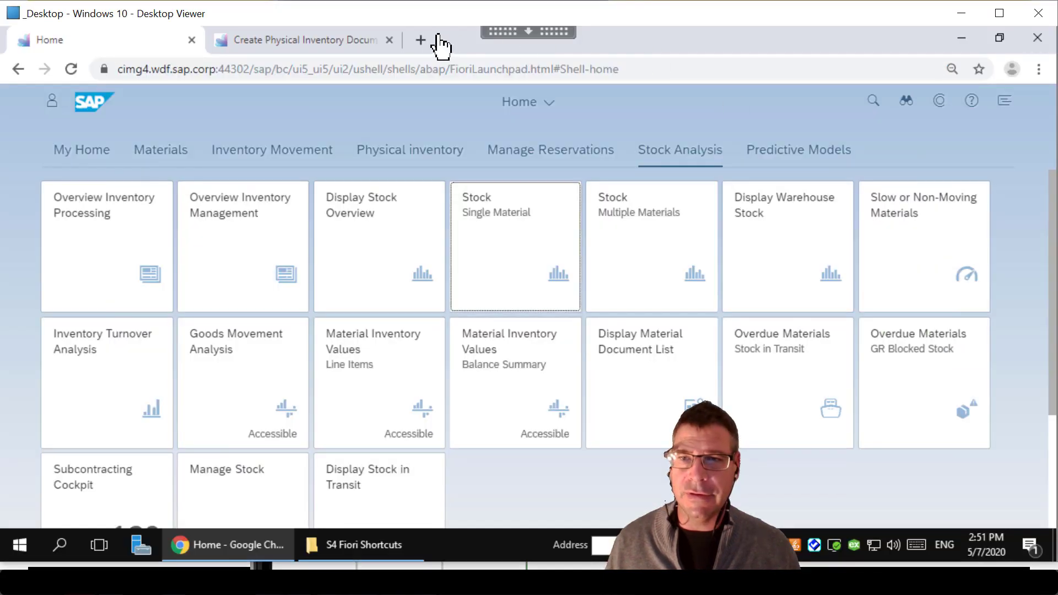
Select material MGC_10 (Parafuso 8mm) and start creating a physical inventory document.
left_click(300, 39)
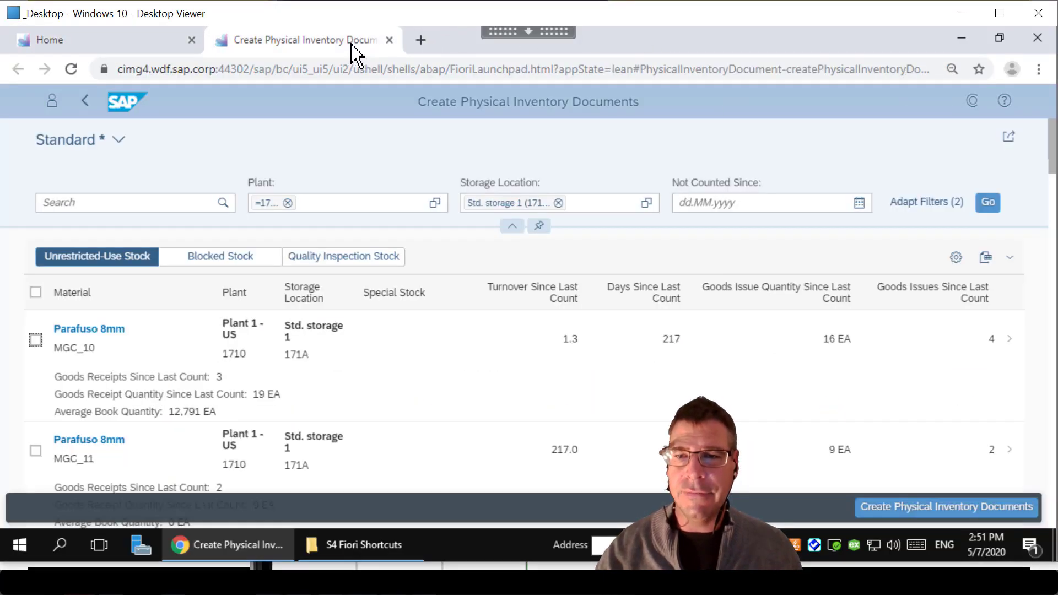
mouse_move(515, 325)
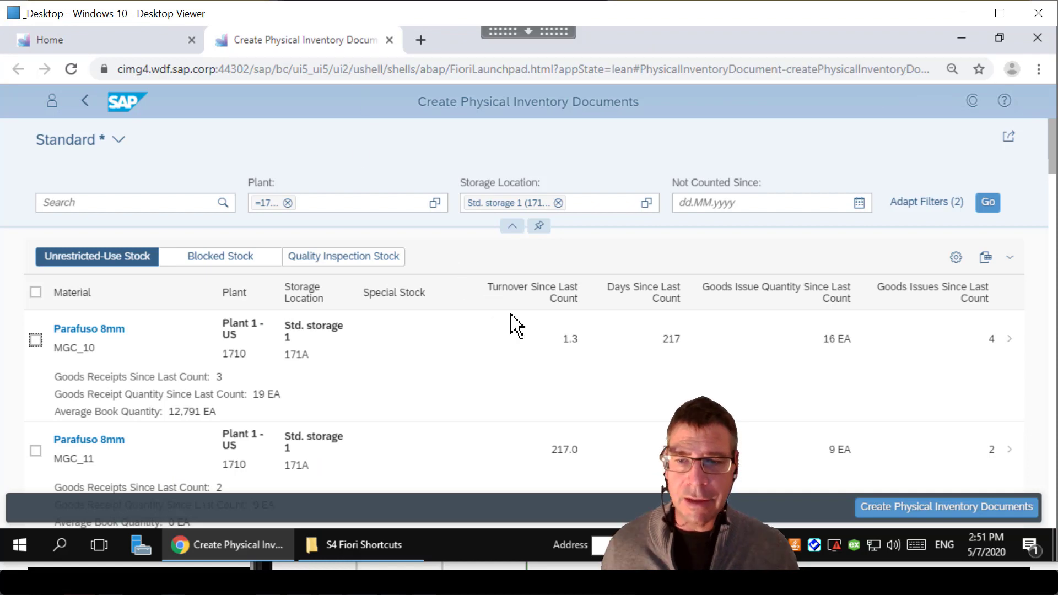
left_click(510, 226)
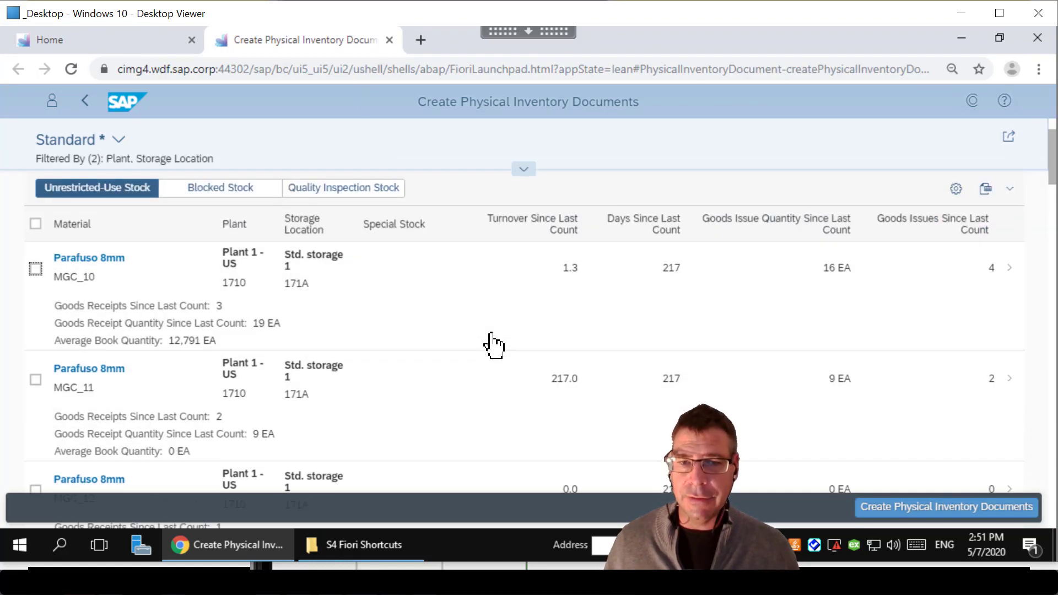
scroll("down", 3)
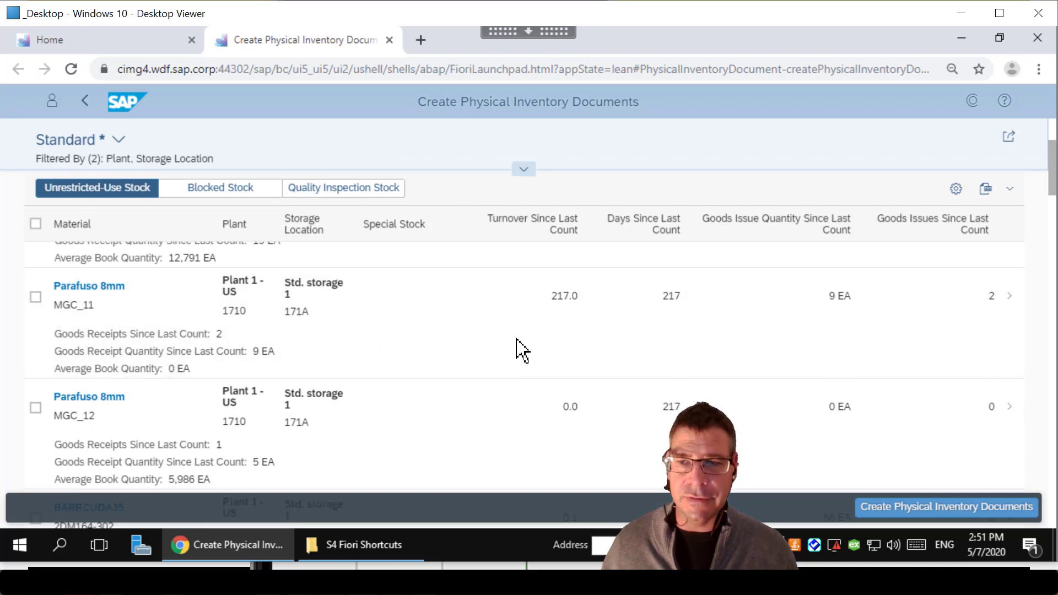
left_click(523, 168)
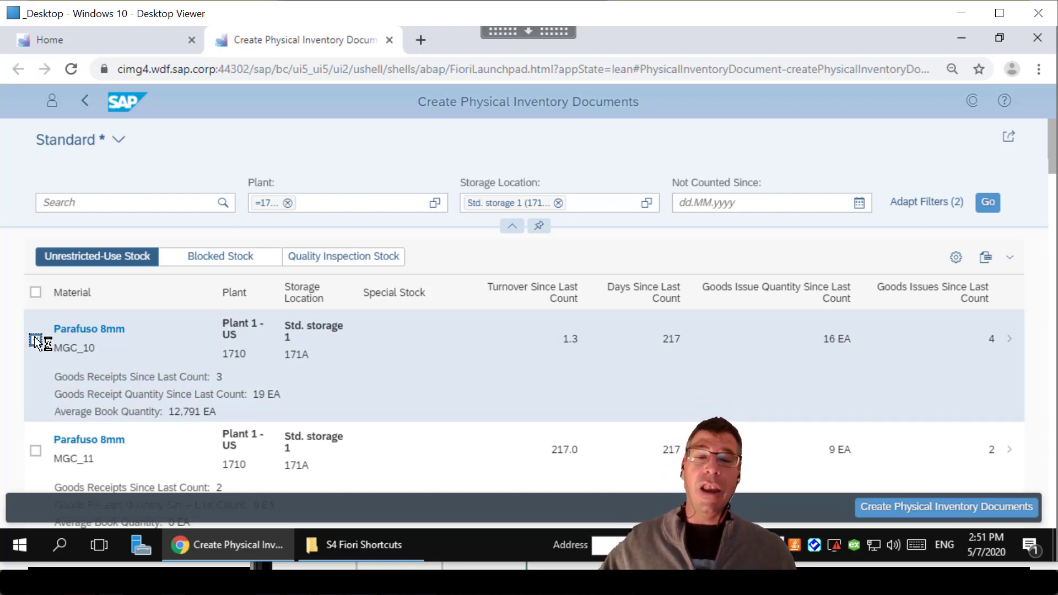
left_click(36, 341)
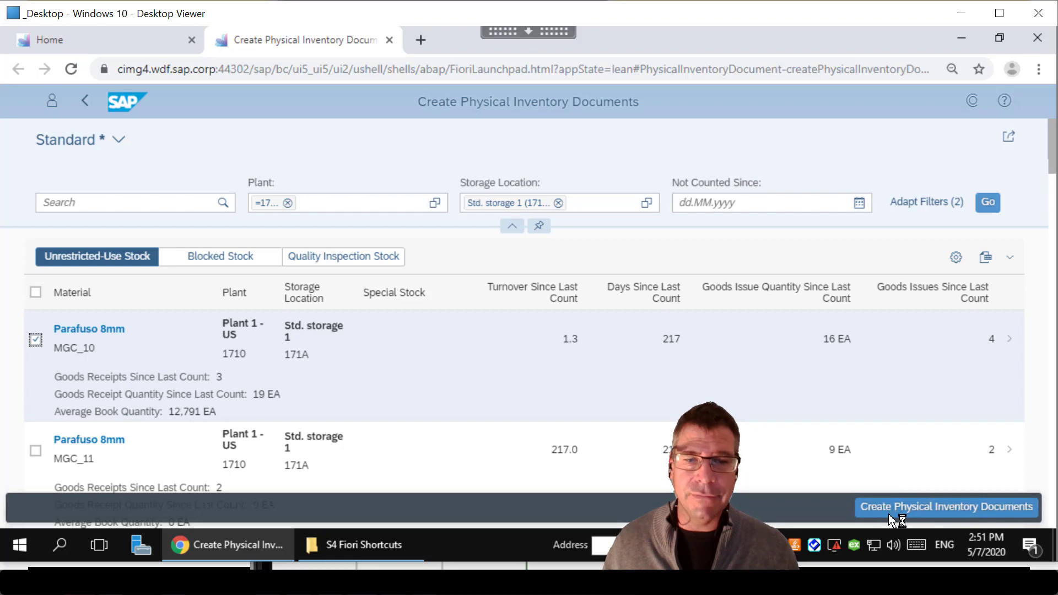
left_click(947, 507)
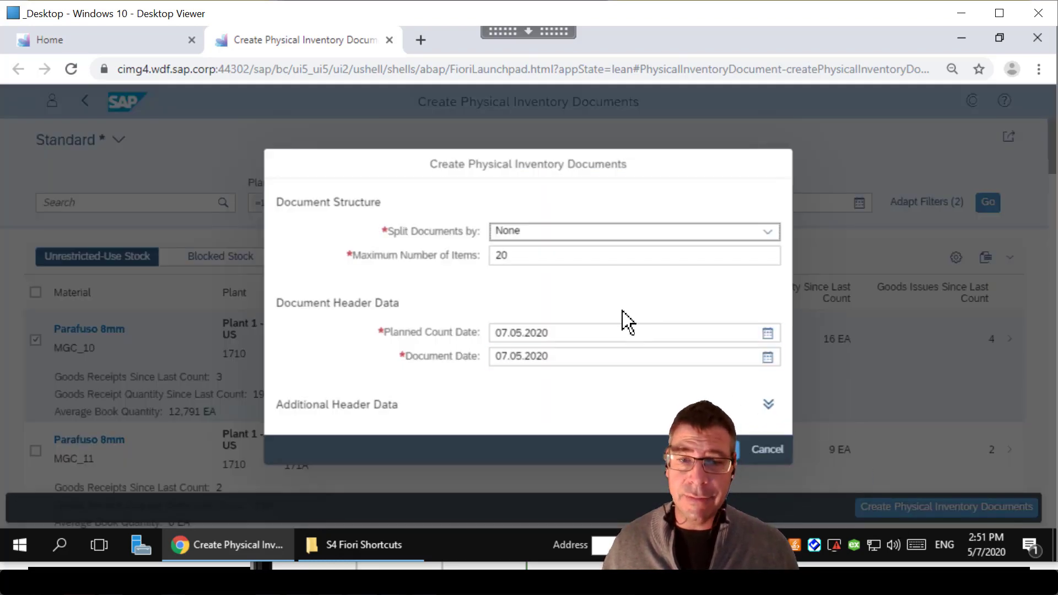
Create document 100000444 with Split Documents by None and dismiss the success message.
left_click(633, 255)
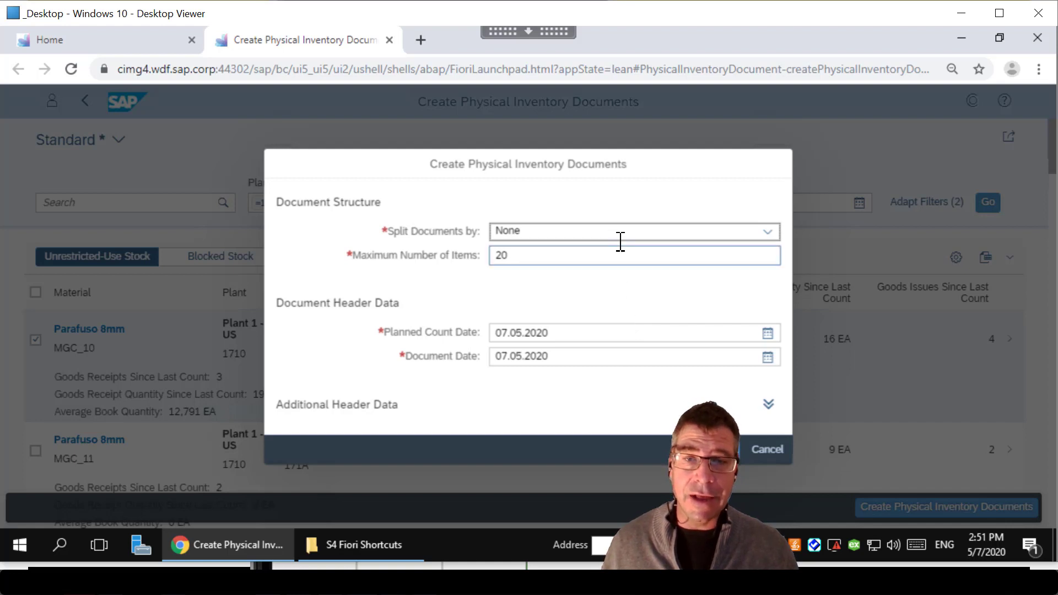
left_click(767, 232)
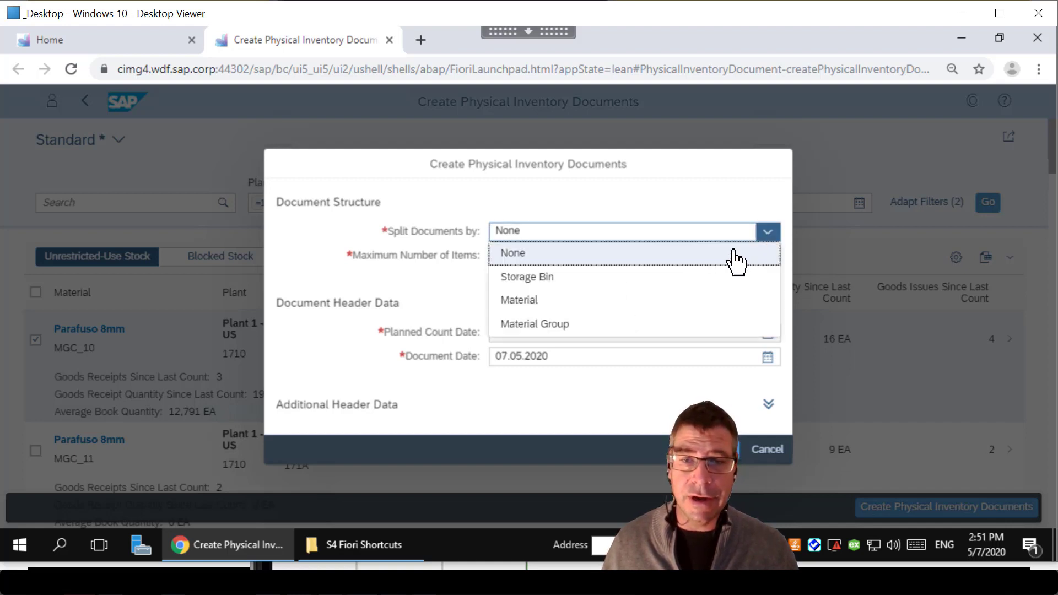
left_click(512, 252)
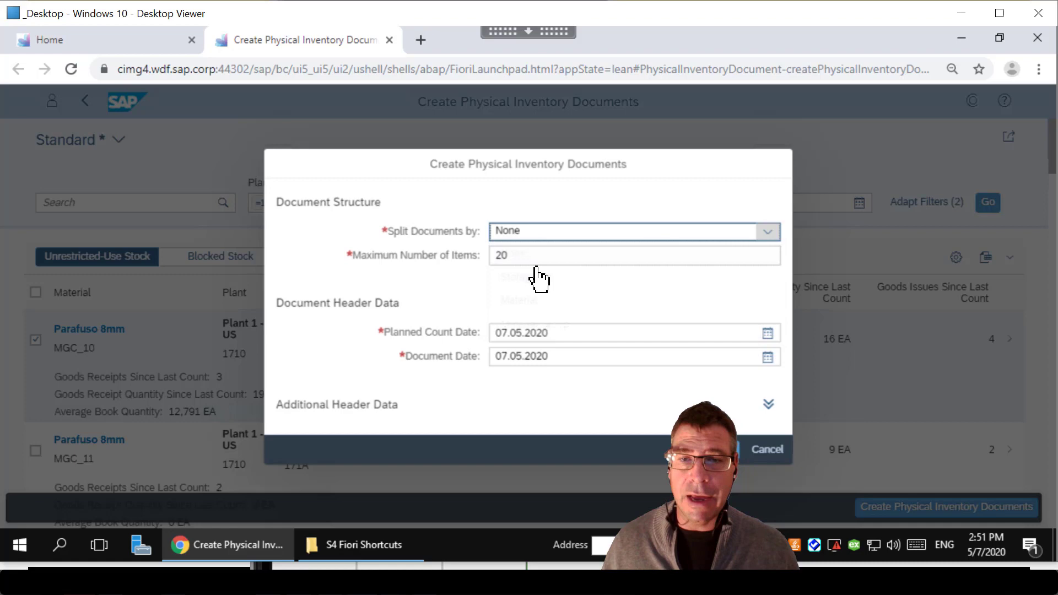
left_click(607, 255)
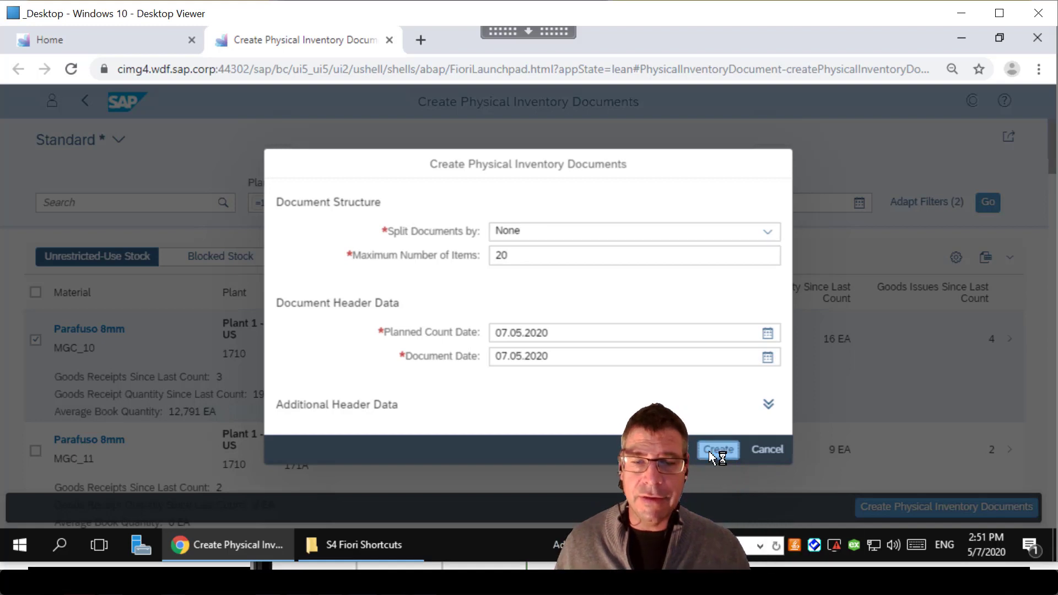
left_click(718, 450)
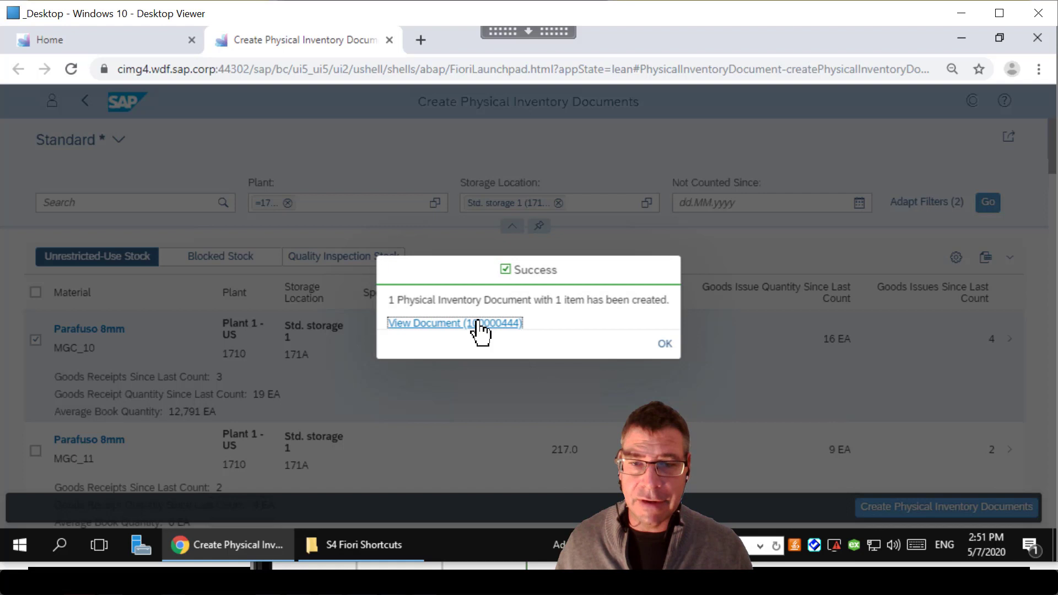
mouse_move(509, 336)
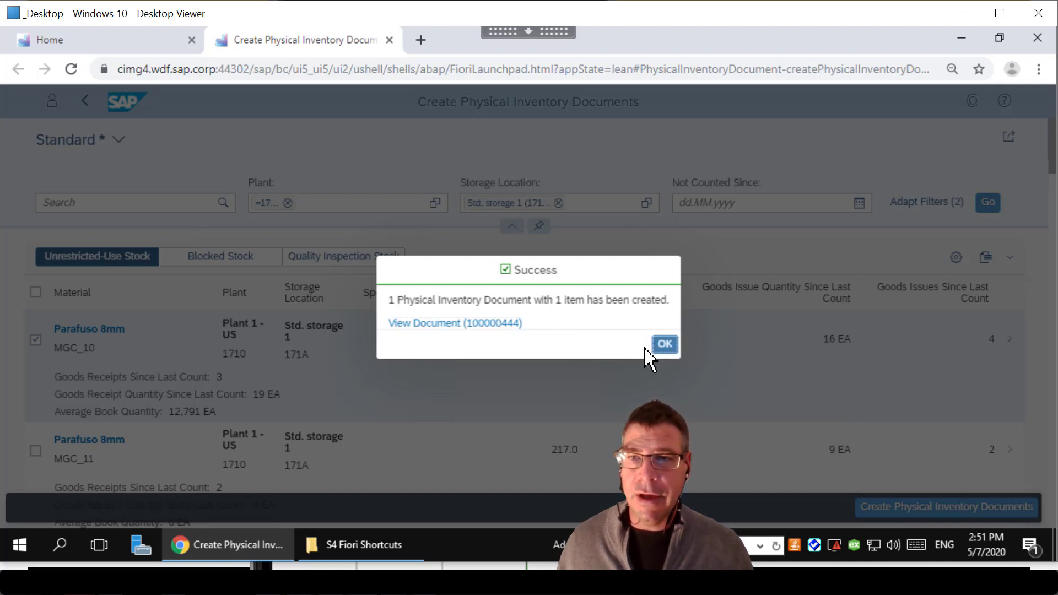
left_click(664, 344)
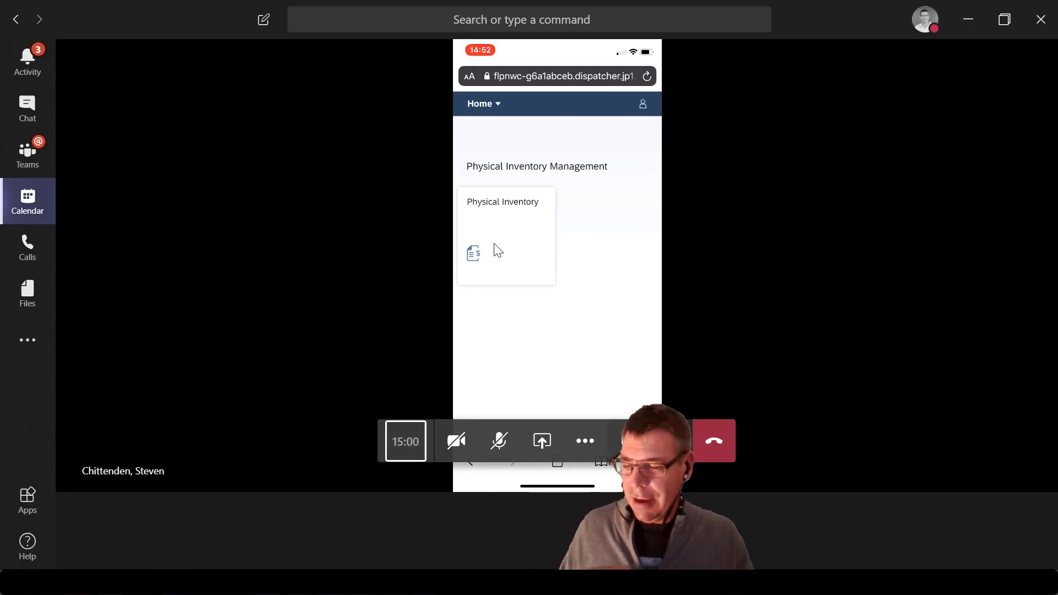
Launch the Physical Inventory tile and type document number 100000444 to load it.
left_click(503, 236)
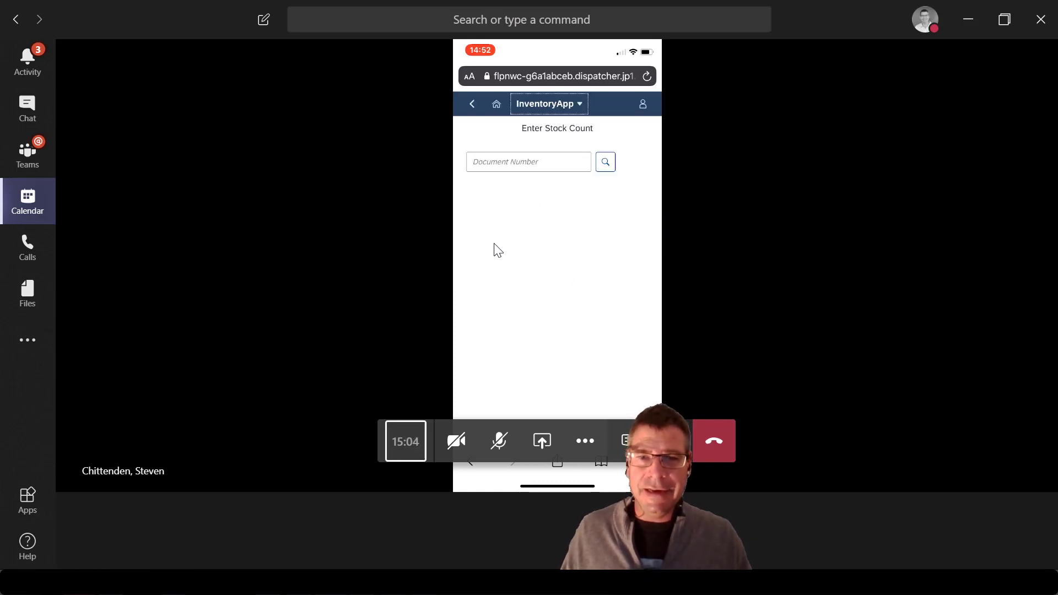
left_click(528, 162)
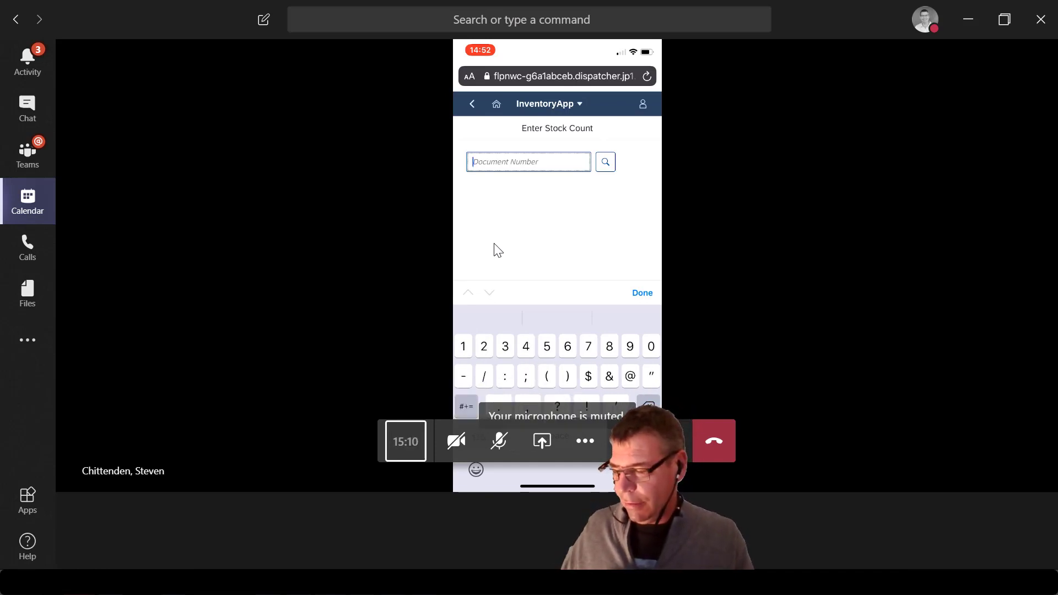
type("1")
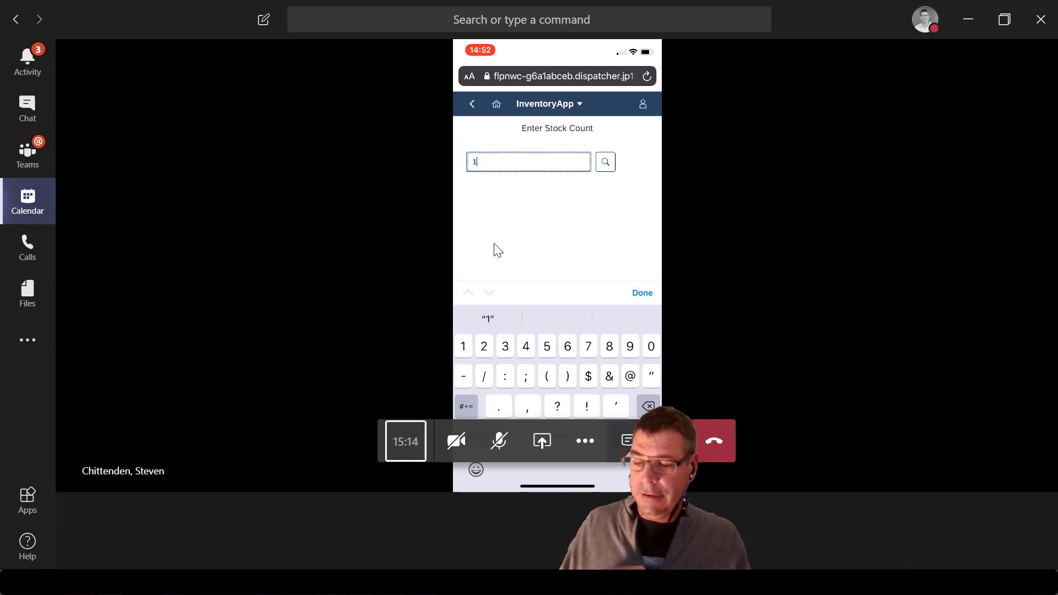
type("00000444")
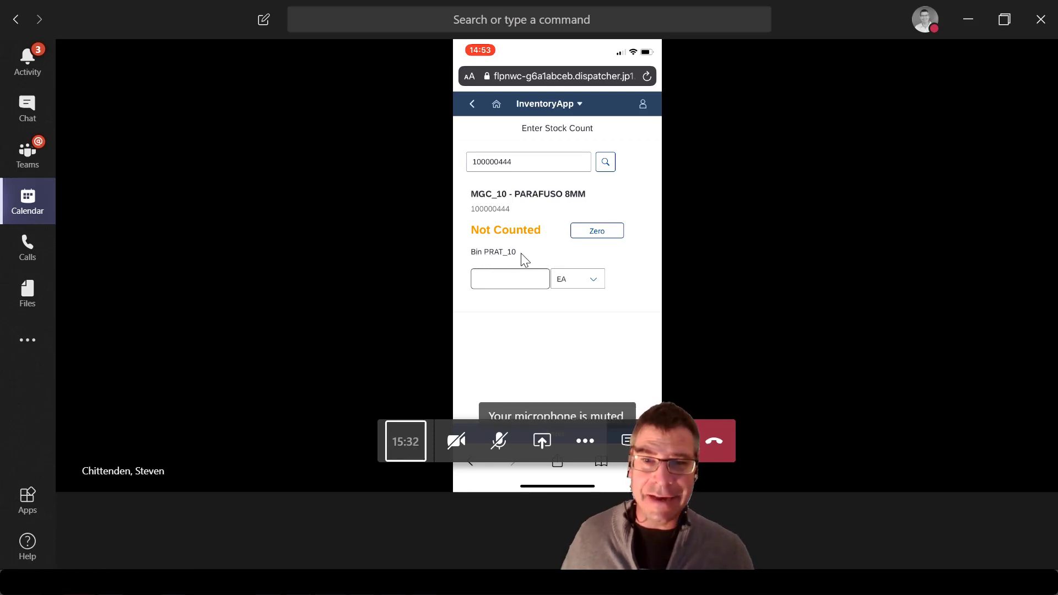
mouse_move(527, 256)
type("5")
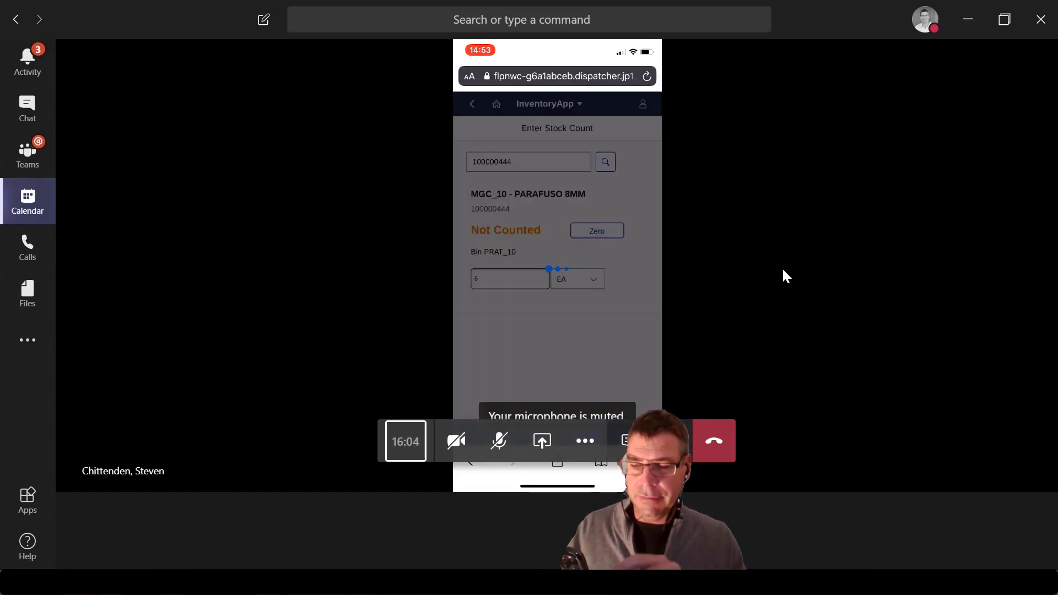
Enter 5 EA for MGC_10 in bin PRAT_10.
left_click(604, 162)
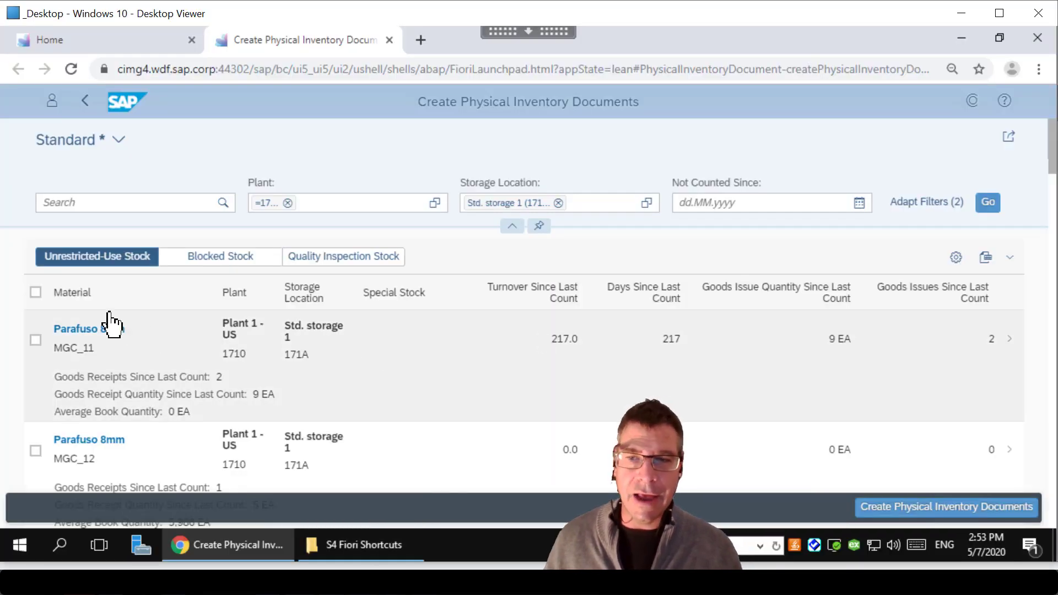
mouse_move(388, 51)
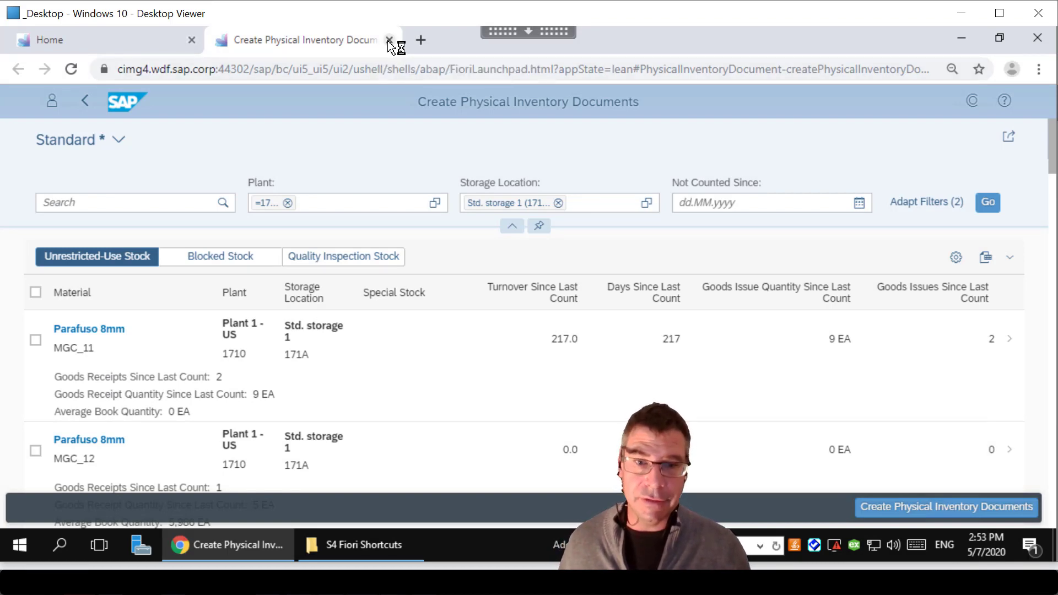
Close Create Physical Inventory Documents and show the Inventory Movement and Physical Inventory app groups.
left_click(389, 40)
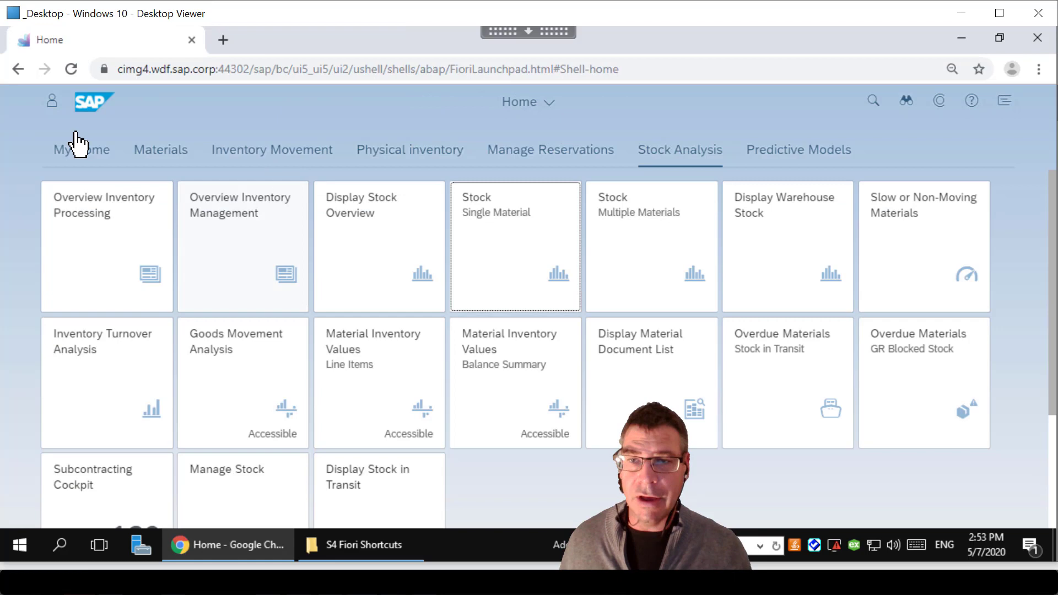
left_click(271, 149)
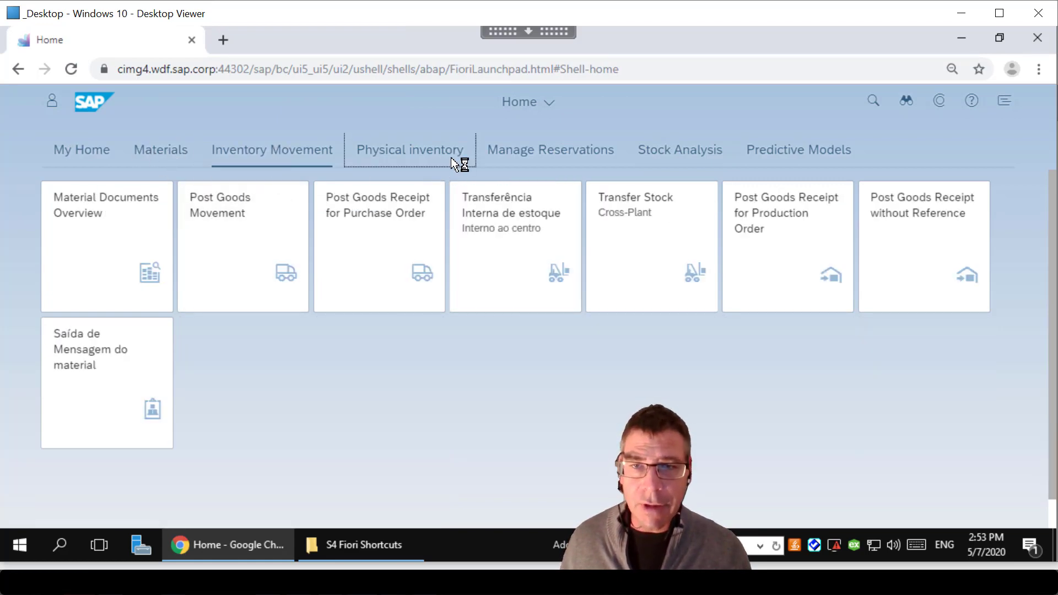
left_click(409, 149)
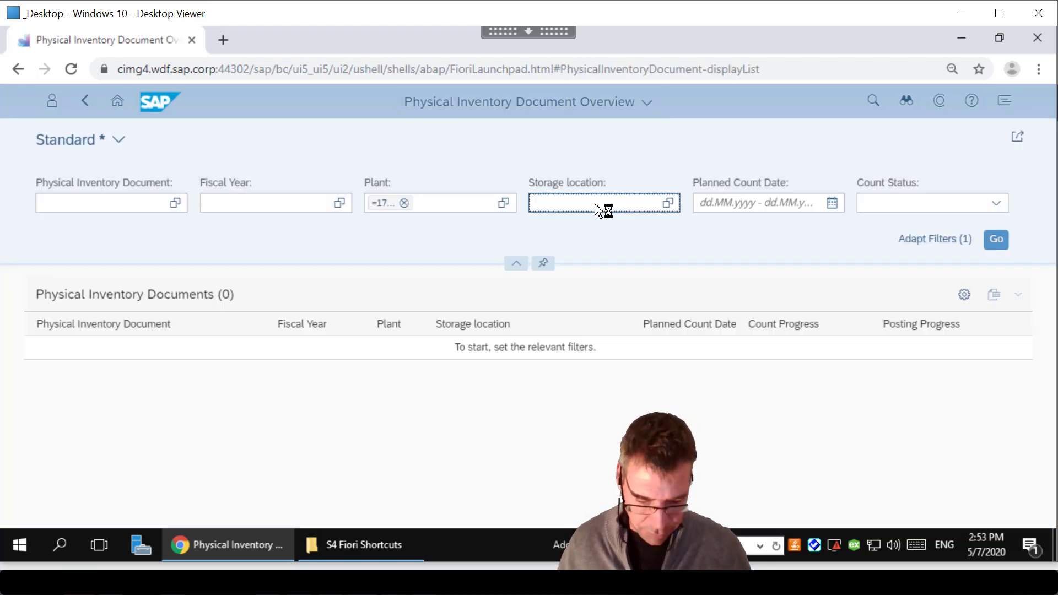
Filter the overview by storage location 171A and scroll to document 100000444.
type("171a")
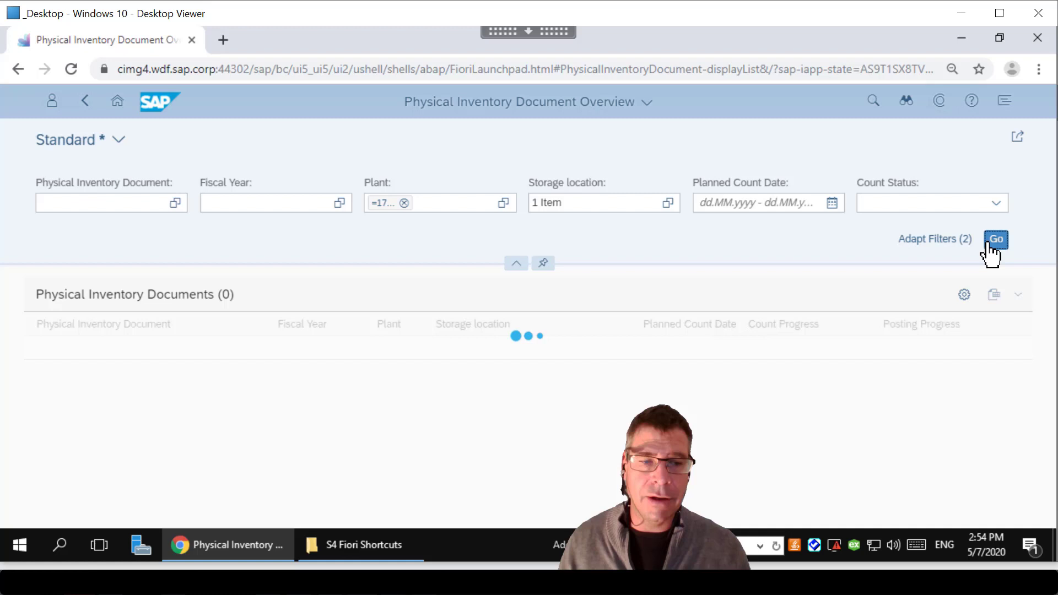
left_click(996, 239)
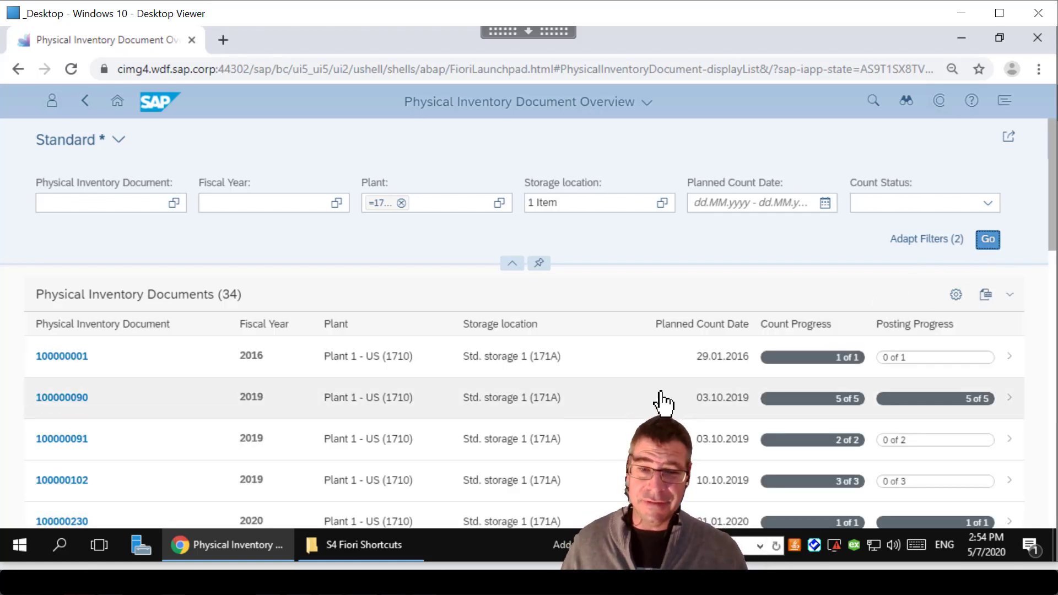
mouse_move(813, 402)
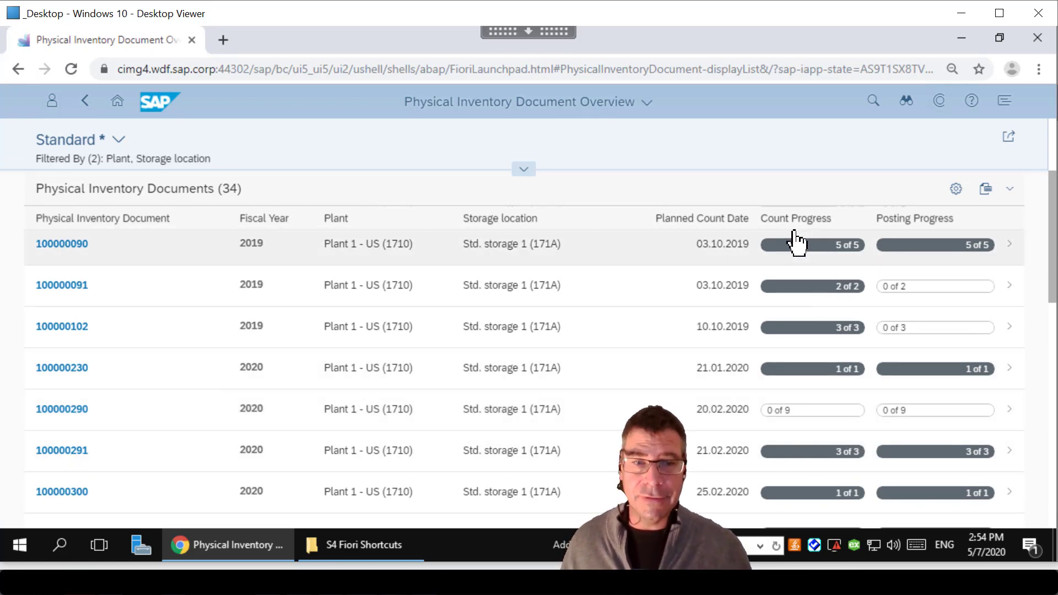
mouse_move(925, 244)
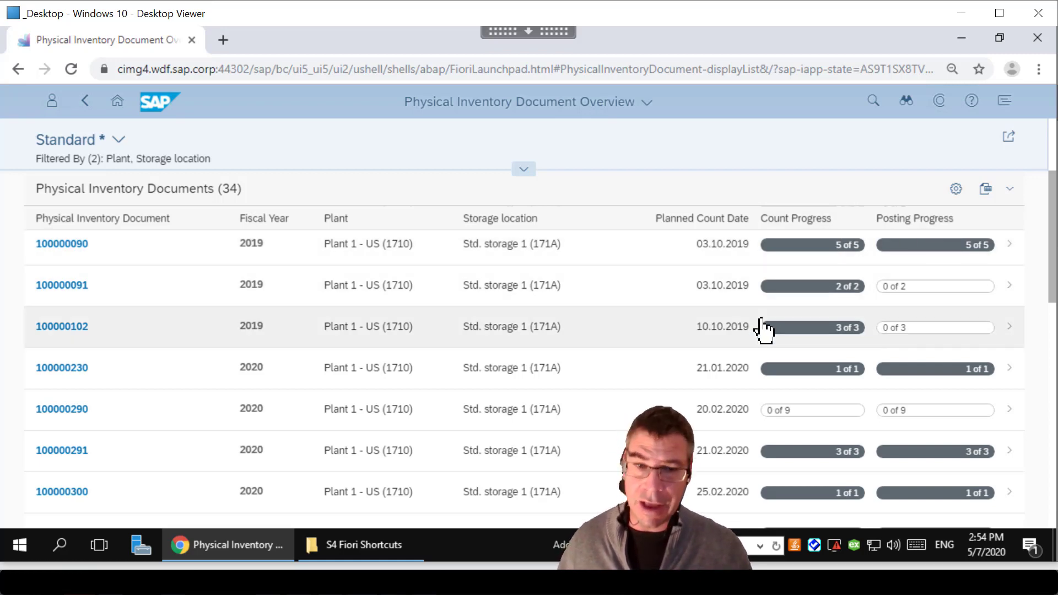
scroll("down", 3)
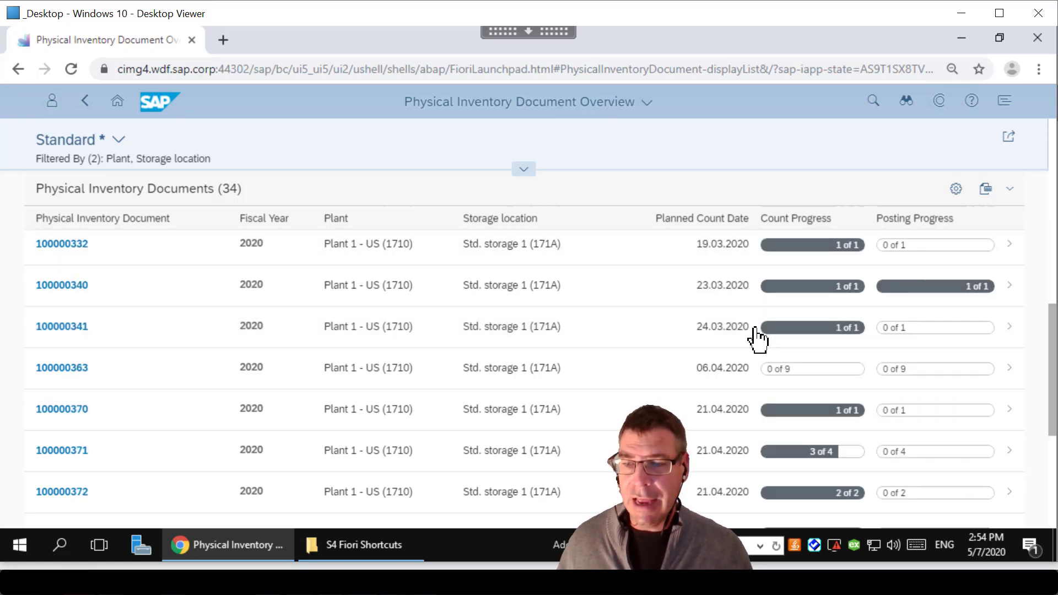
scroll("down", 3)
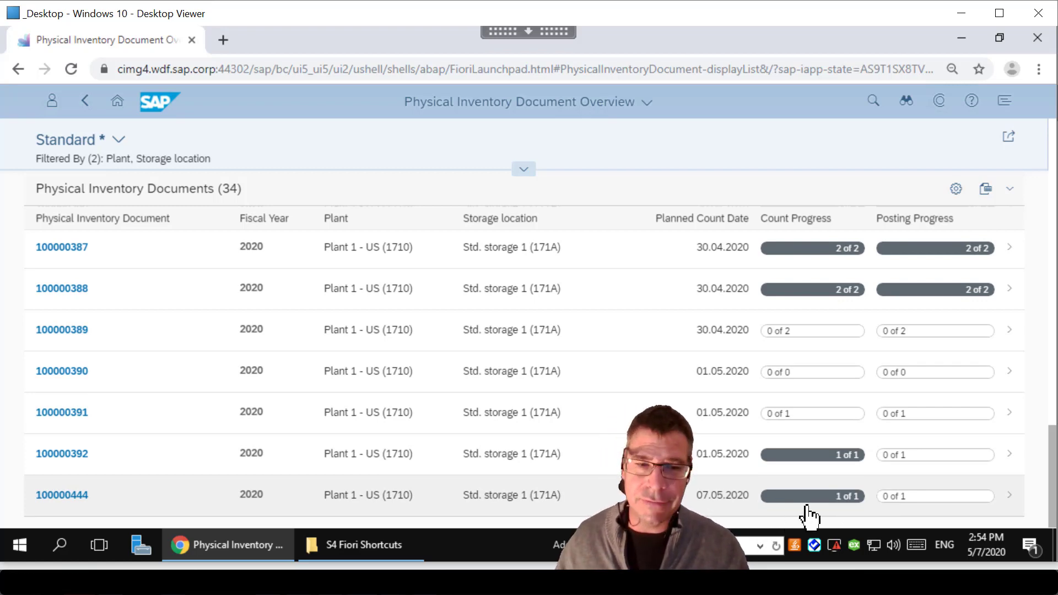
mouse_move(800, 503)
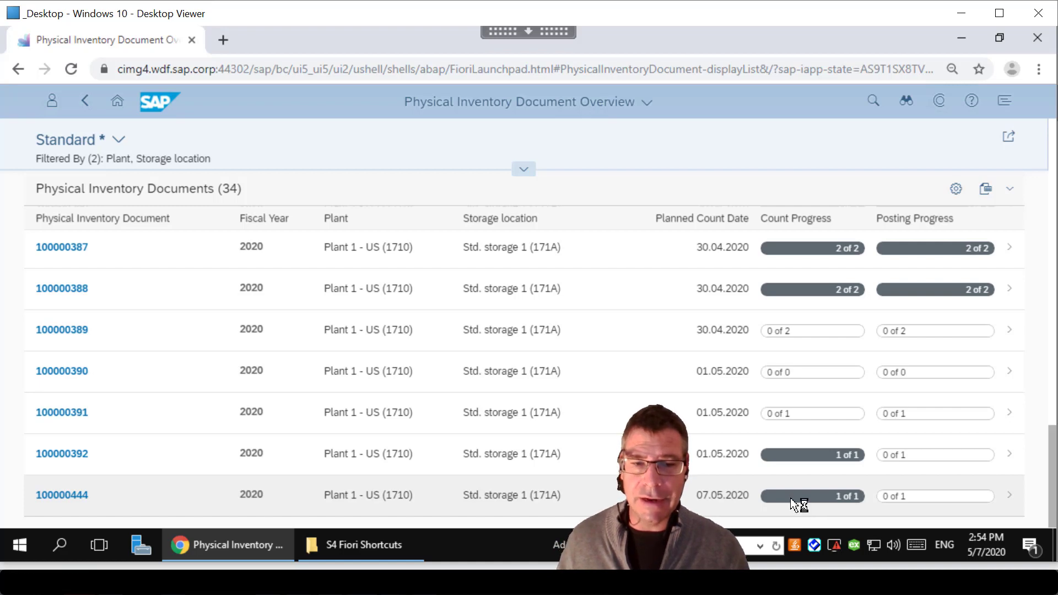
Open document 100000444 and view its Process Data items with the 5 EA count.
left_click(61, 495)
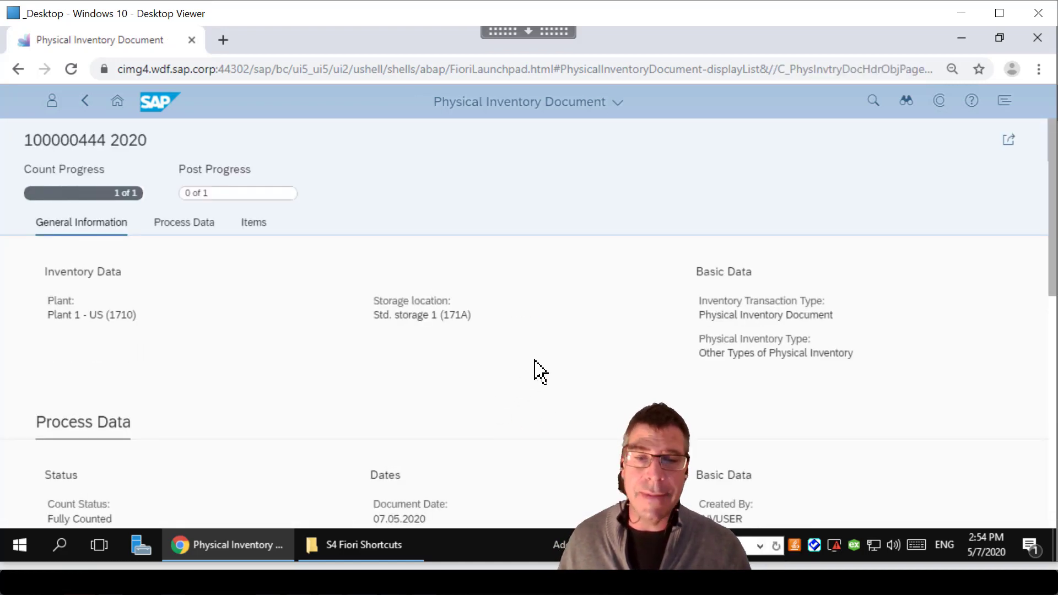
scroll("down", 3)
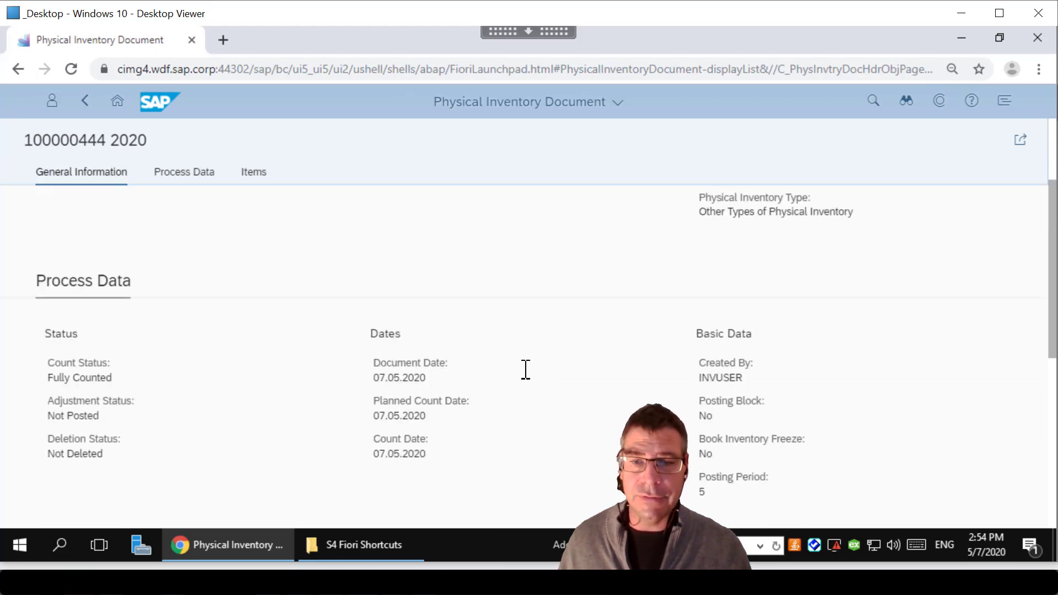
left_click(184, 172)
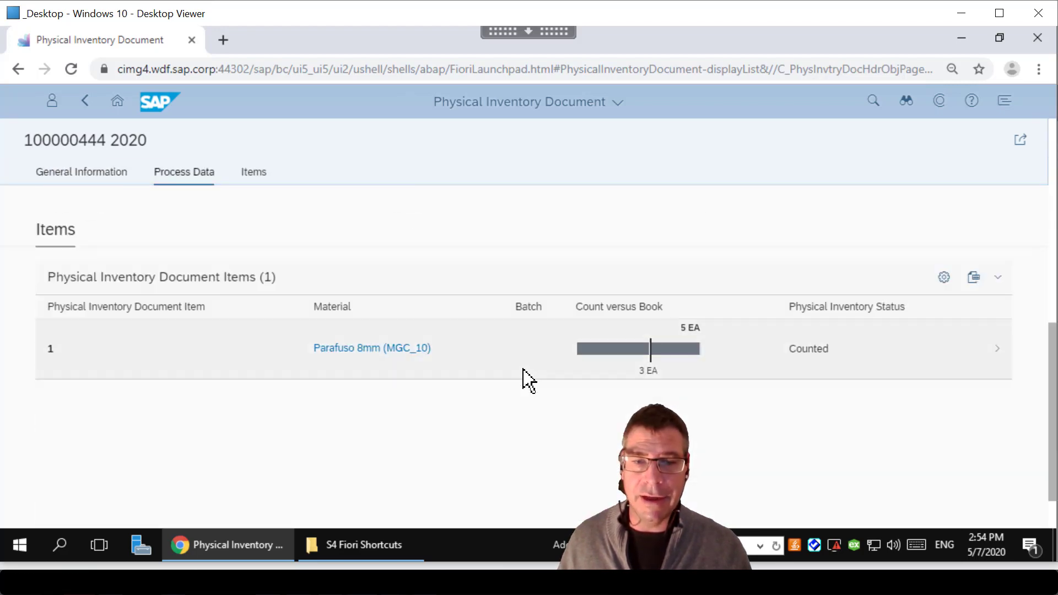
mouse_move(638, 349)
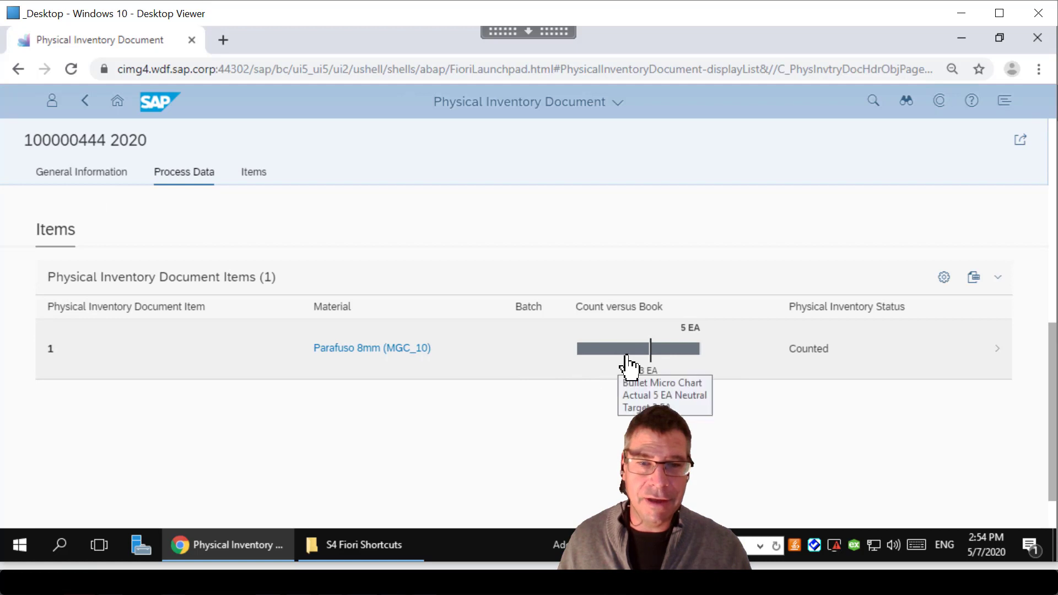
mouse_move(681, 349)
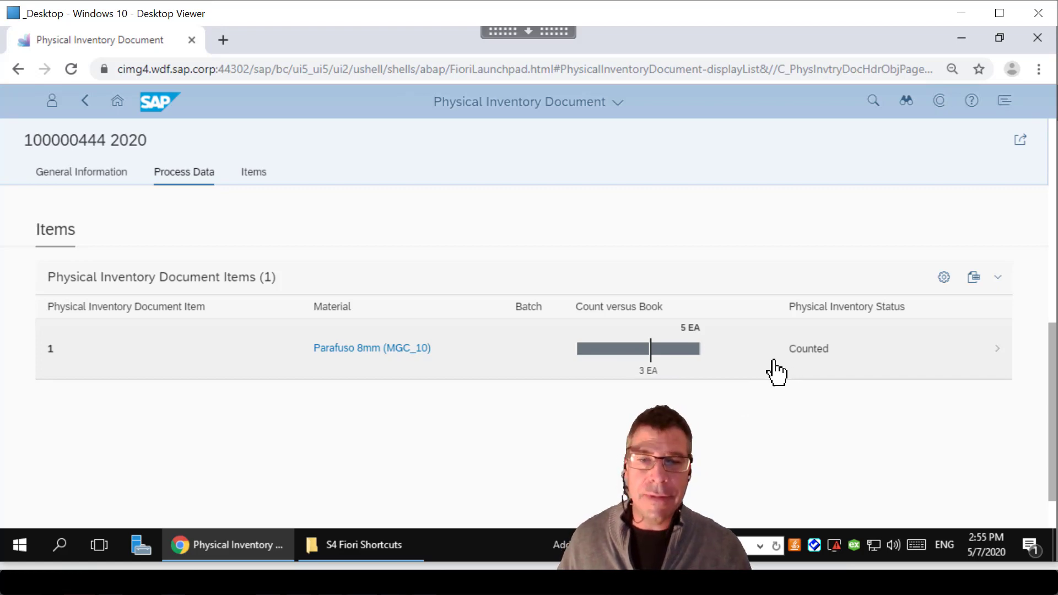
mouse_move(774, 371)
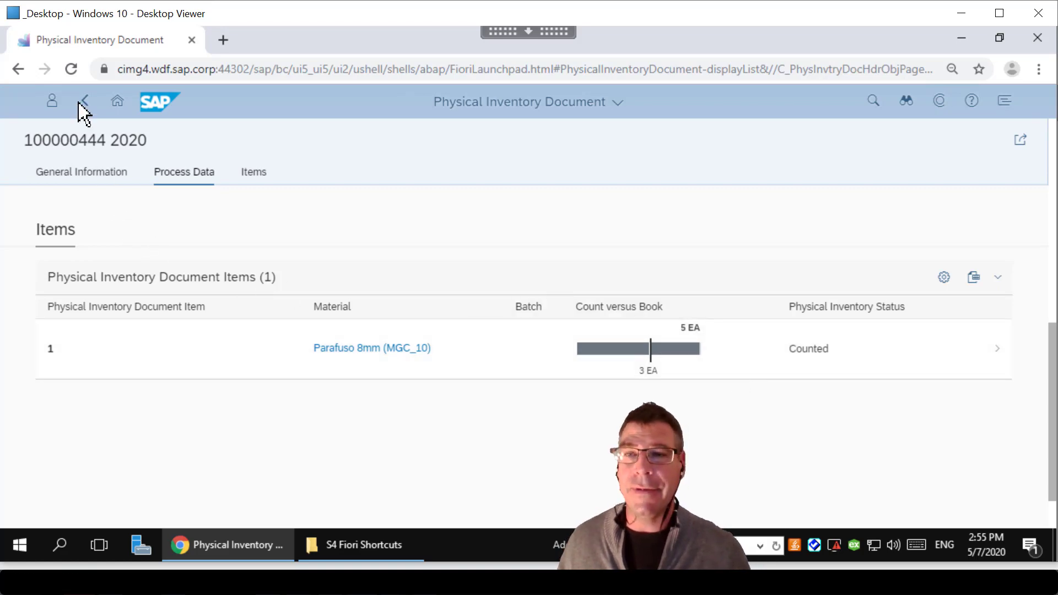
Navigate back through the document overview to the launchpad home page.
left_click(83, 100)
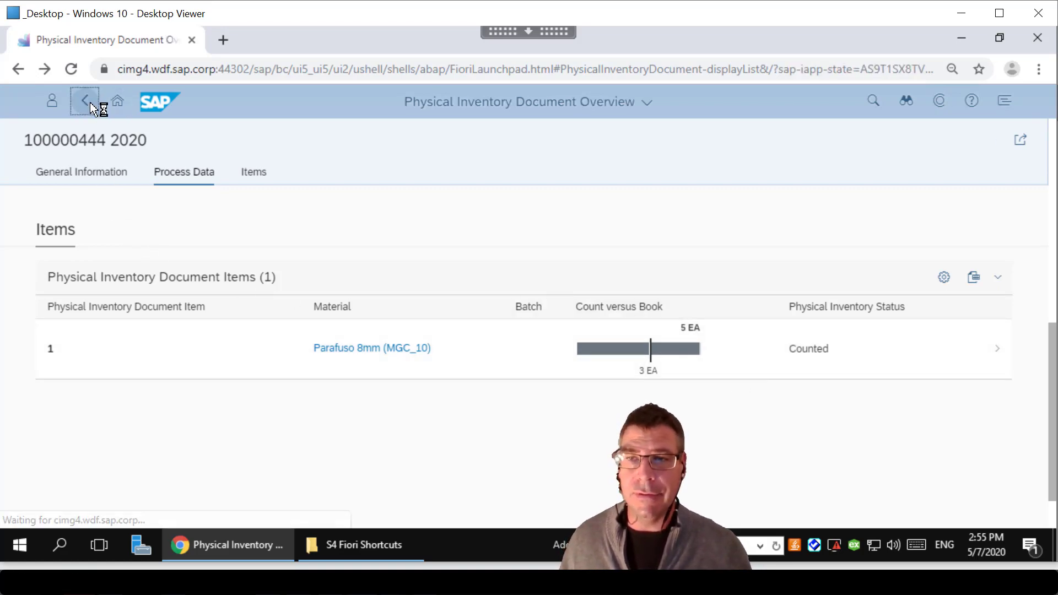
left_click(84, 102)
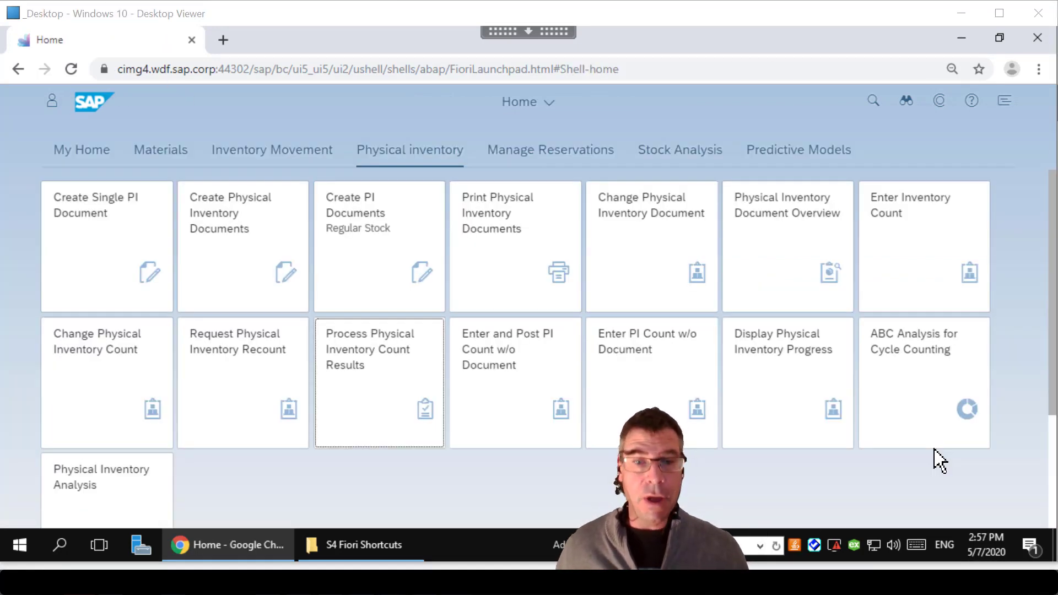
mouse_move(402, 348)
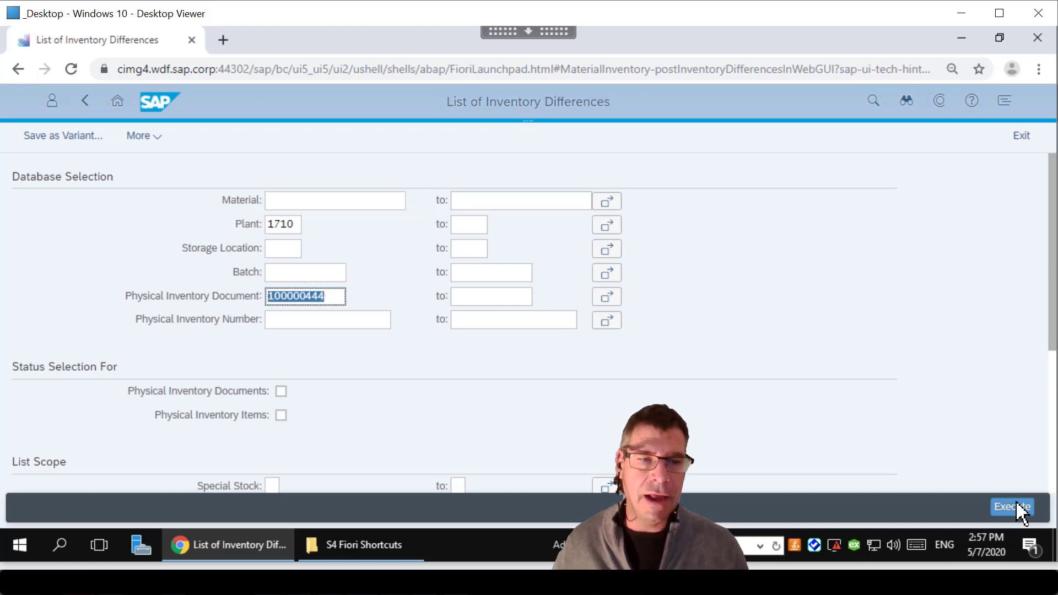
Execute the selection to list the 2 EA difference for document 100000444.
left_click(1012, 507)
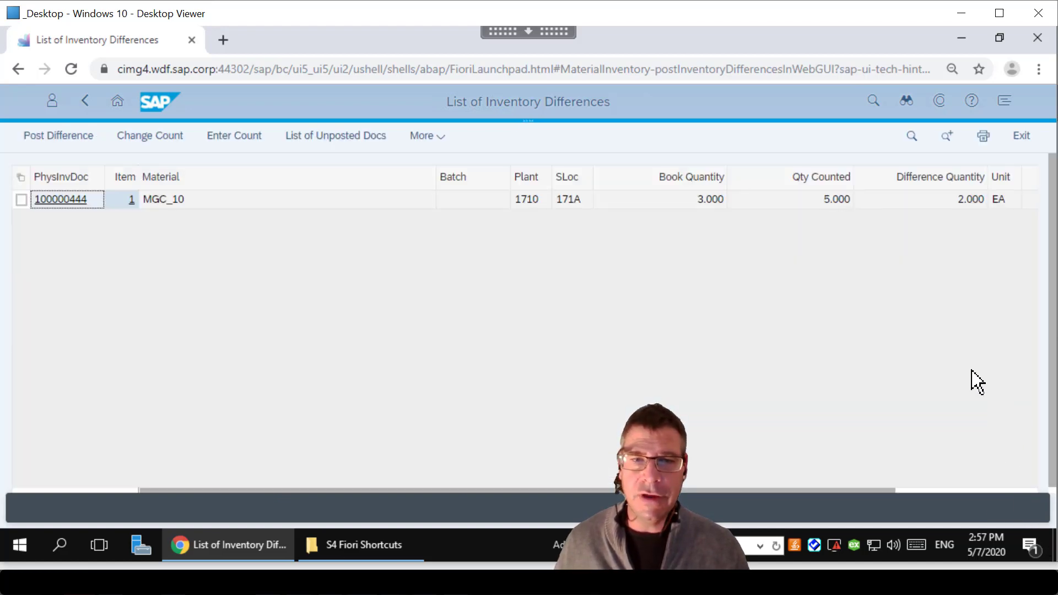
mouse_move(704, 213)
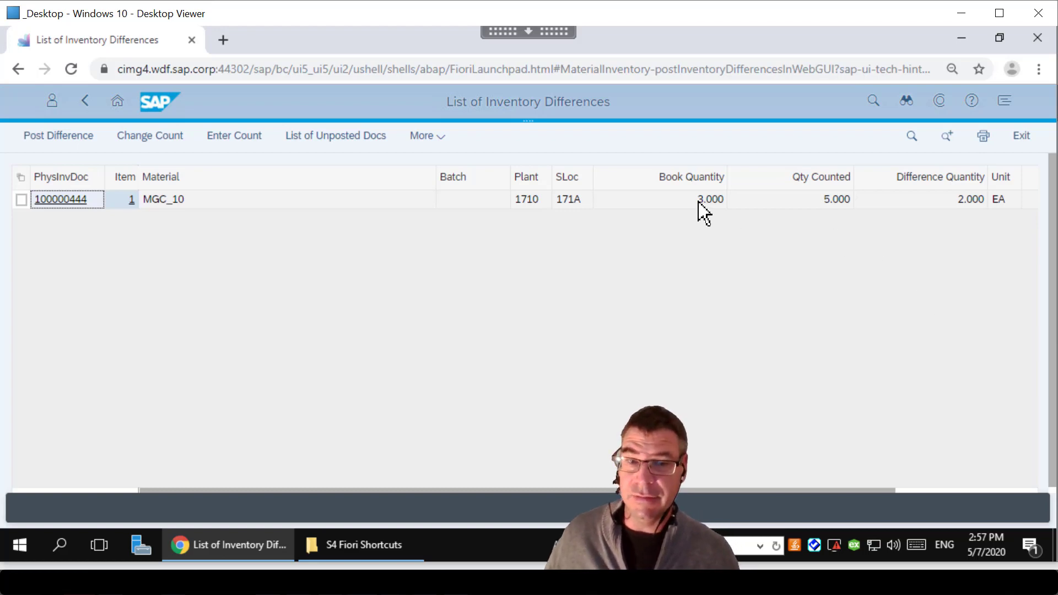
mouse_move(469, 312)
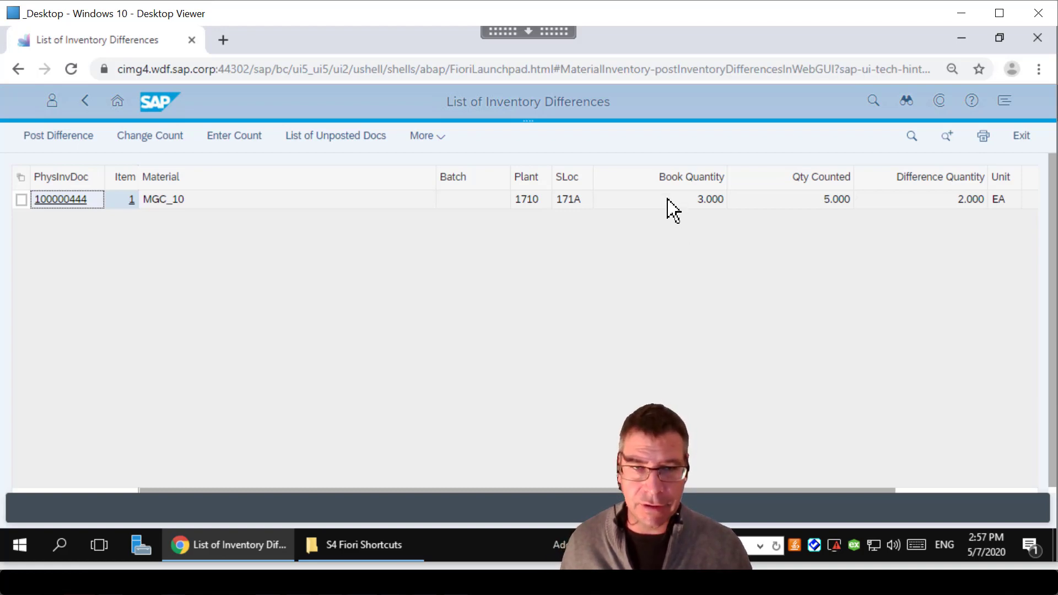
mouse_move(938, 215)
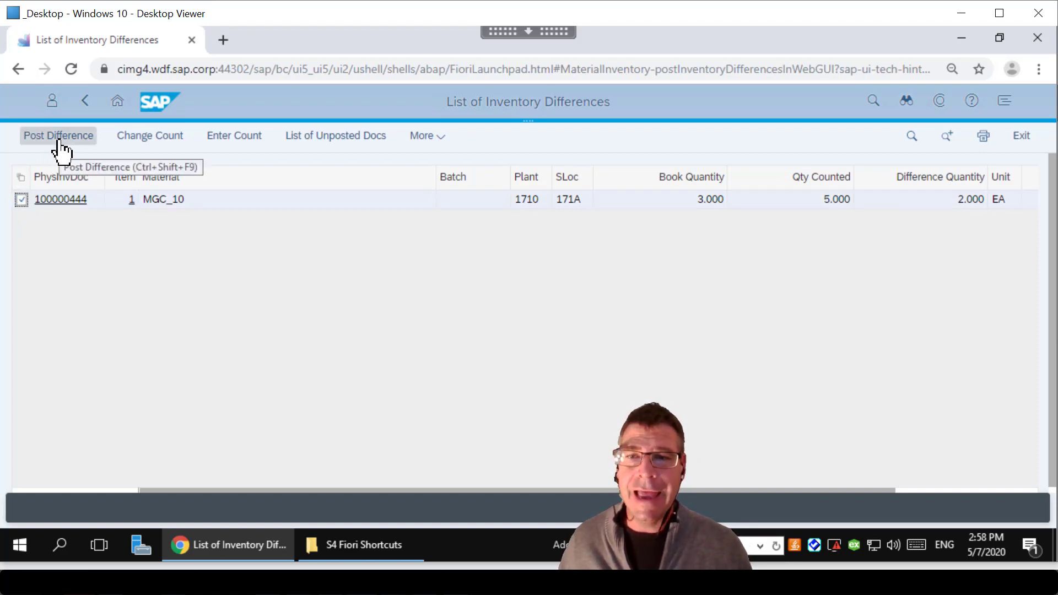
left_click(58, 135)
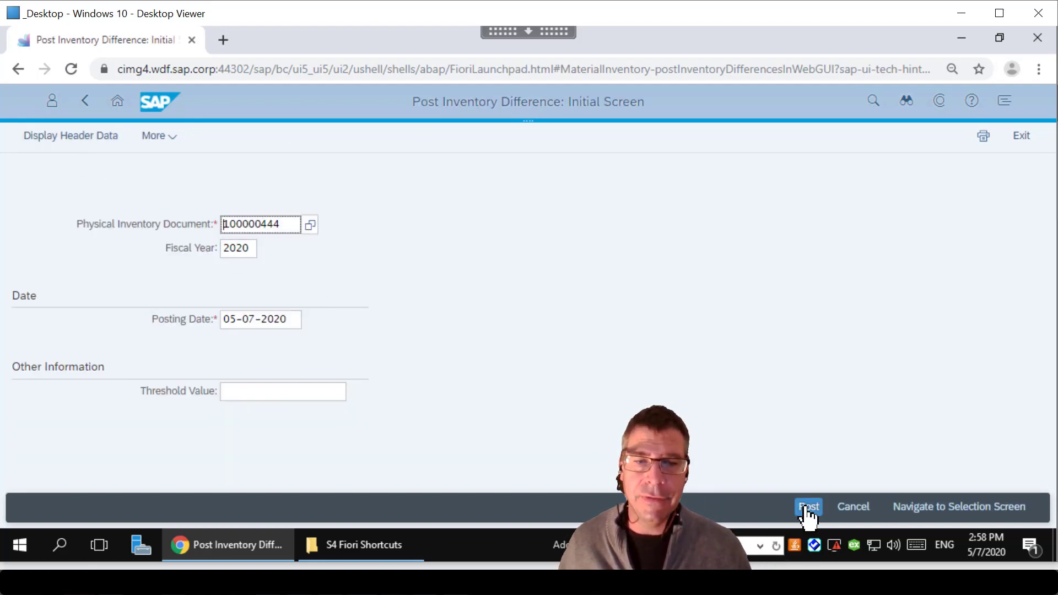
left_click(808, 507)
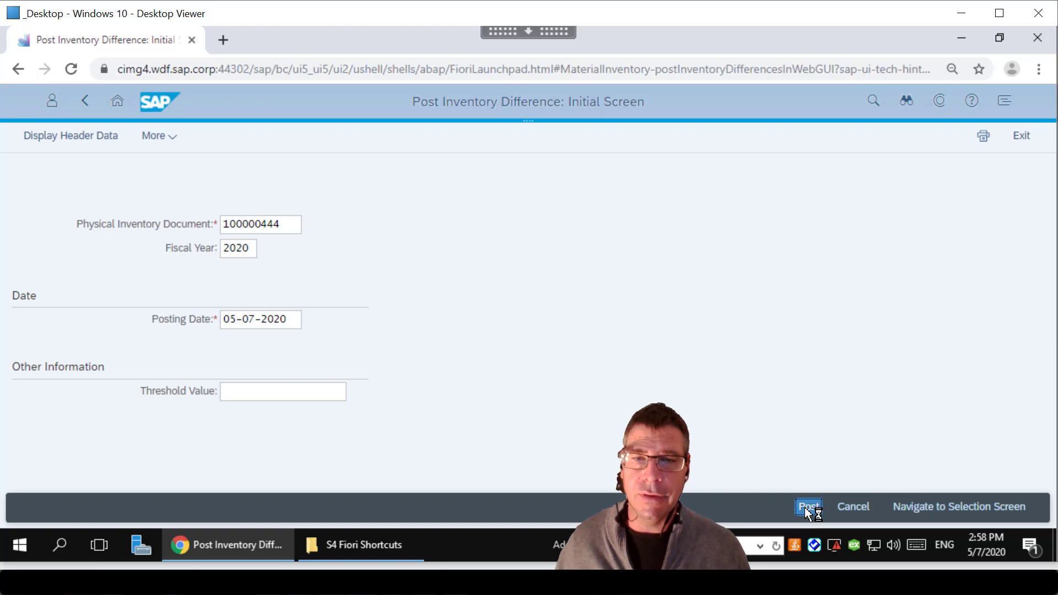
left_click(808, 507)
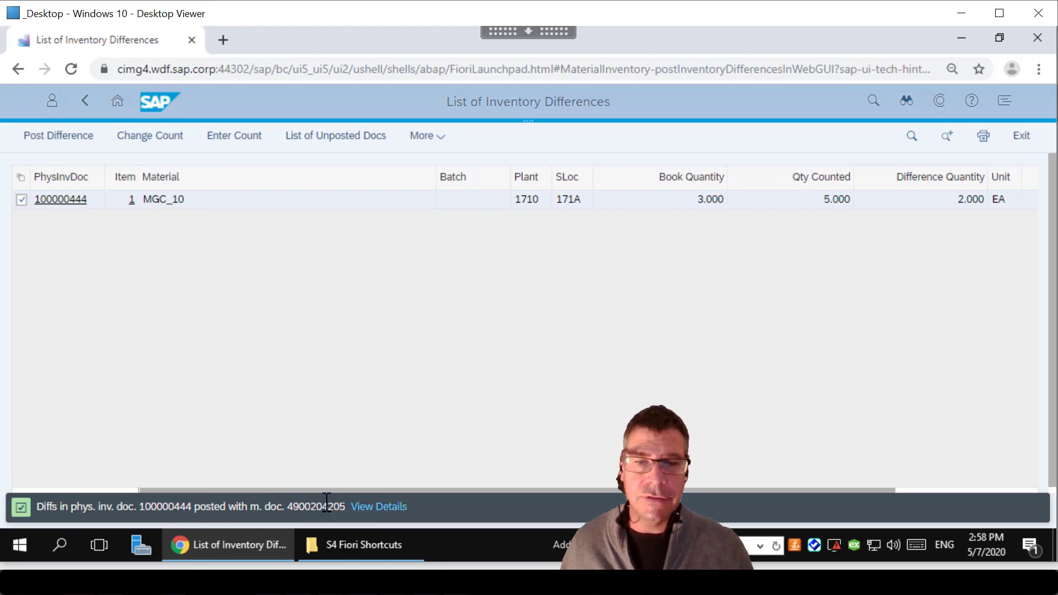
mouse_move(508, 378)
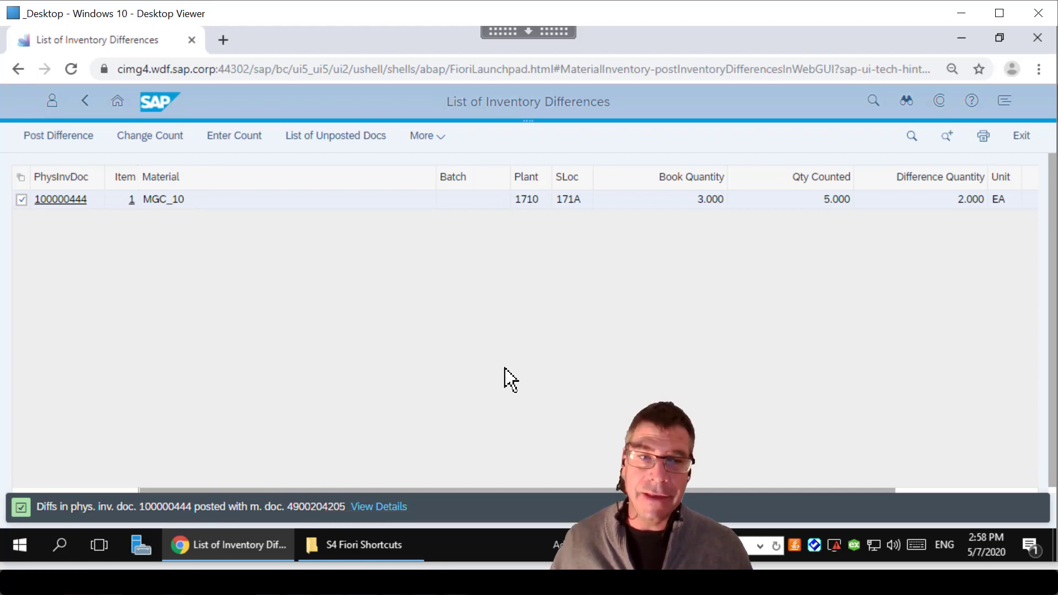
mouse_move(517, 373)
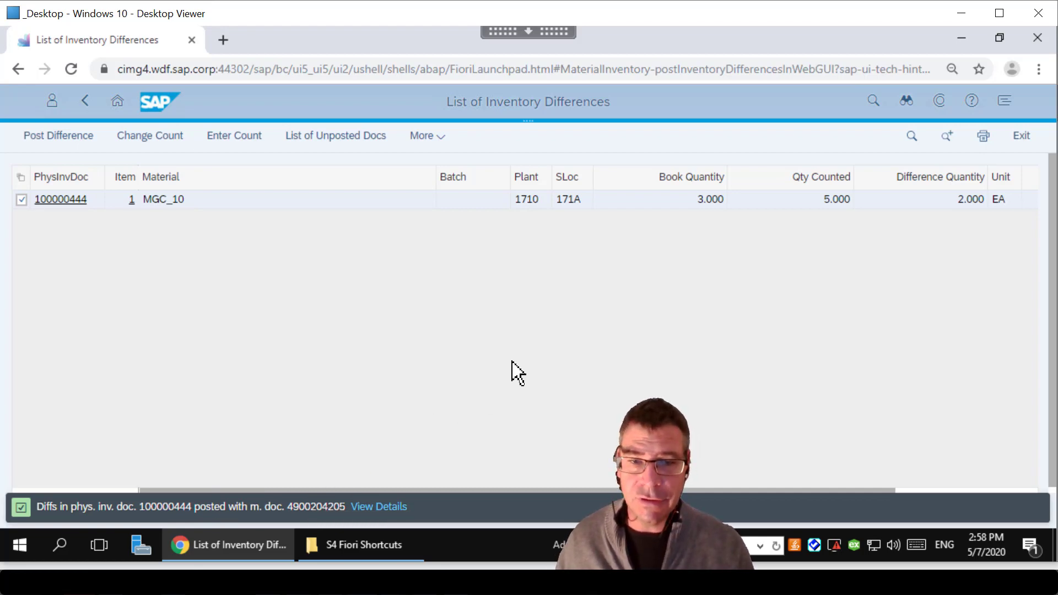
mouse_move(121, 145)
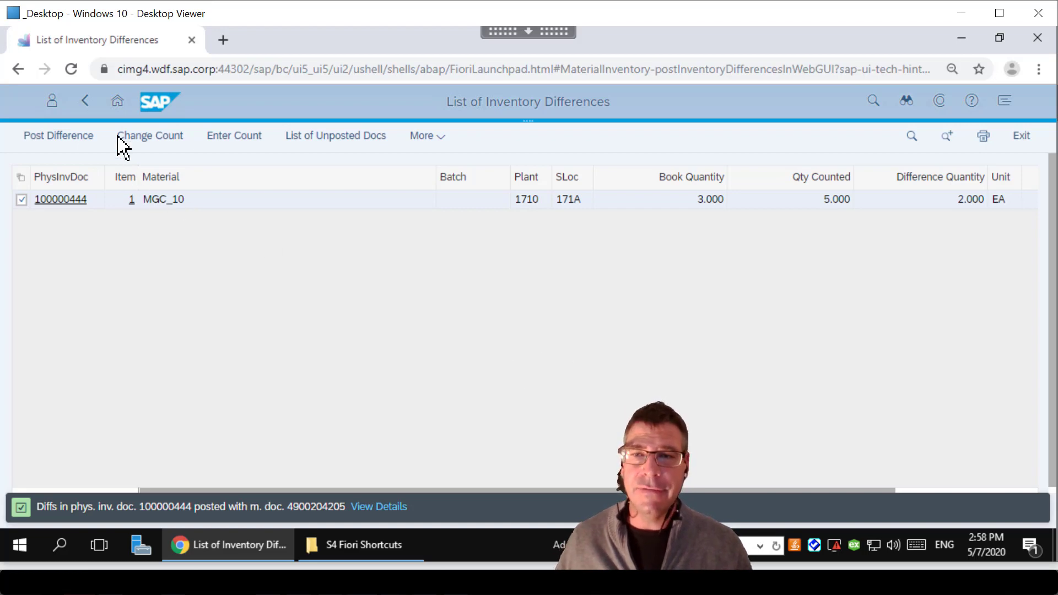
Return to the launchpad home, discarding unsaved data, and open Physical Inventory Document Overview.
left_click(116, 102)
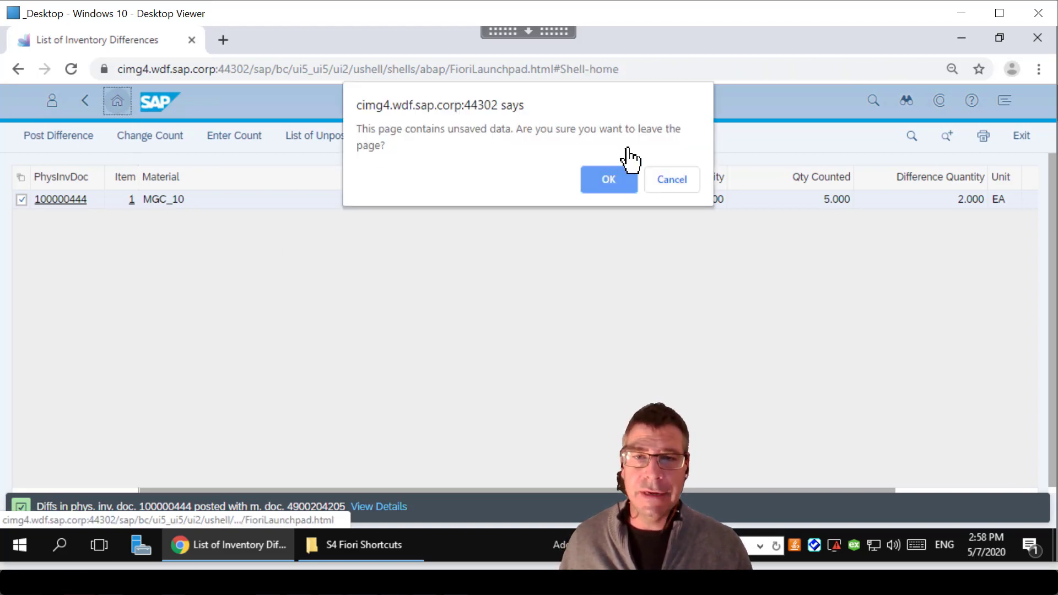
left_click(608, 179)
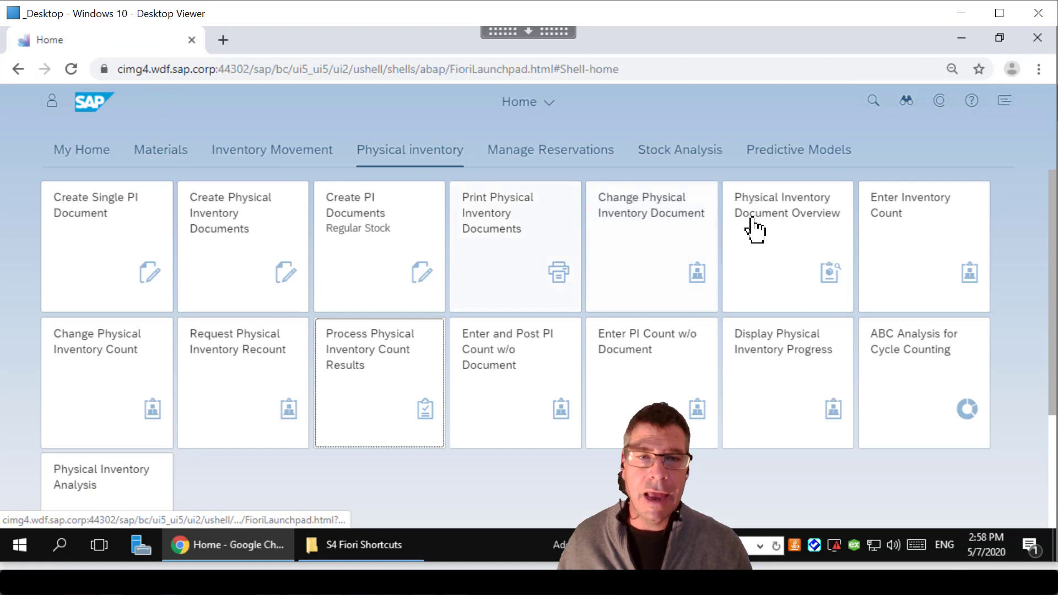
left_click(787, 212)
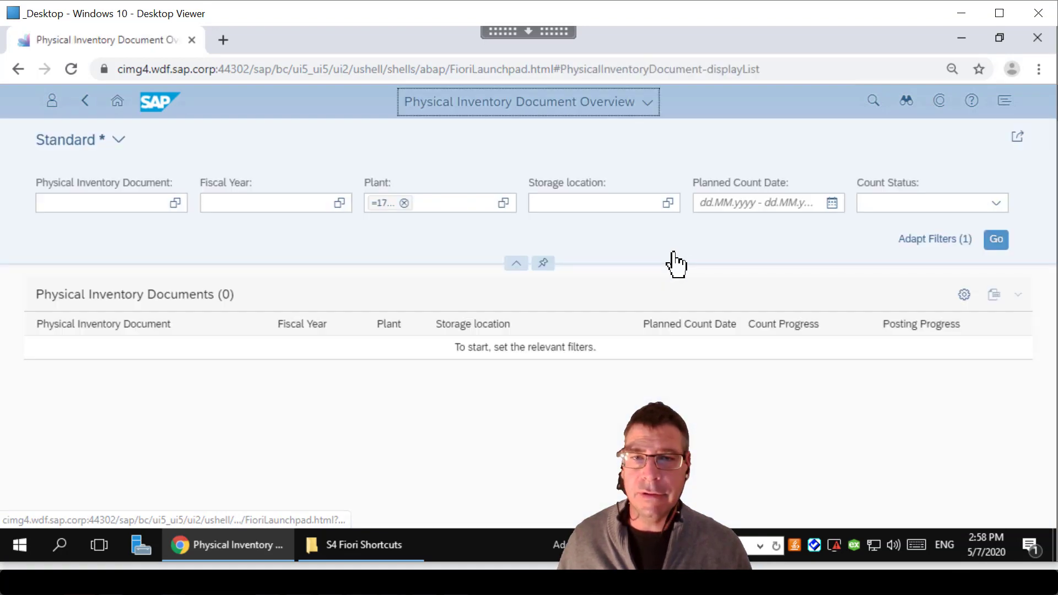
Filter the overview by storage location 171A and browse the 34 listed documents.
left_click(594, 203)
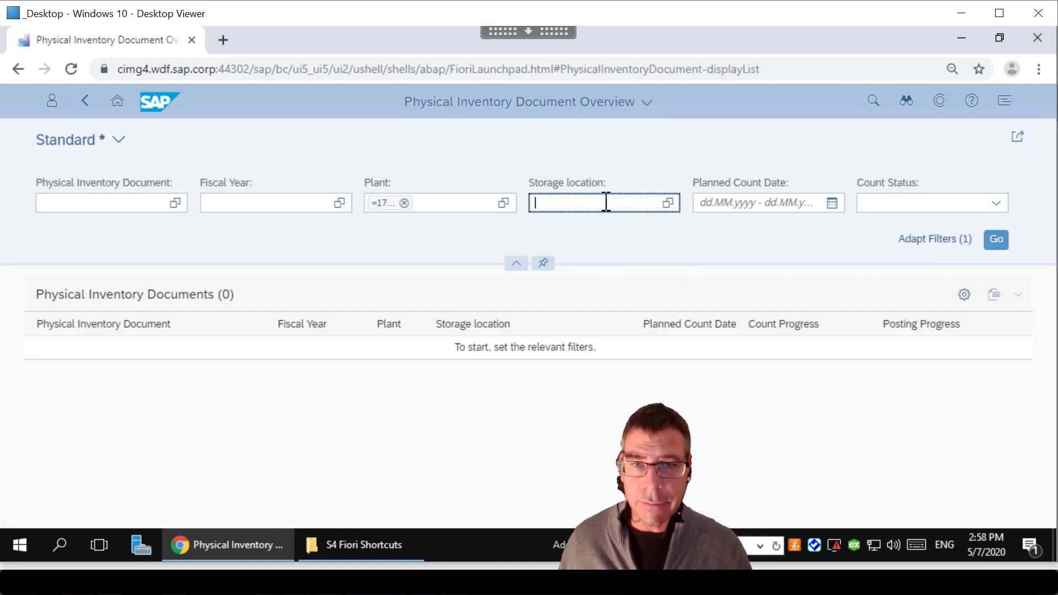
type("171...")
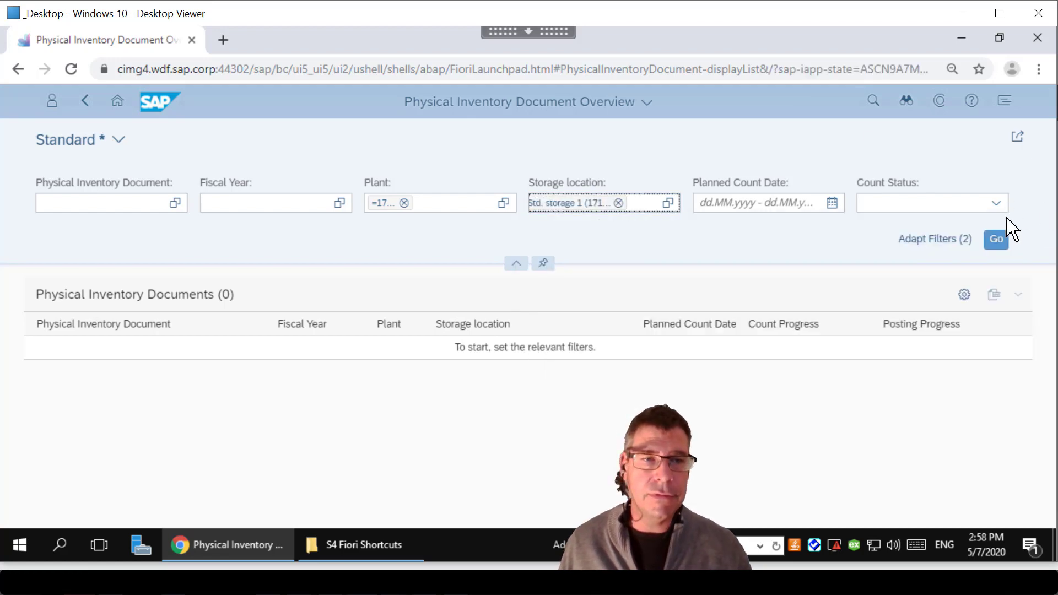
left_click(995, 239)
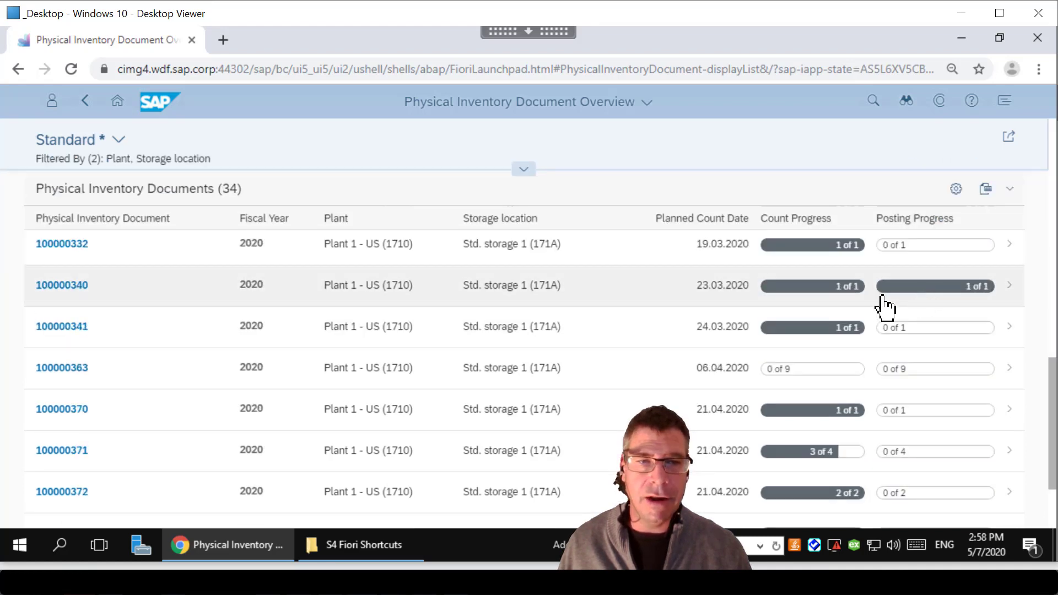
scroll("down", 3)
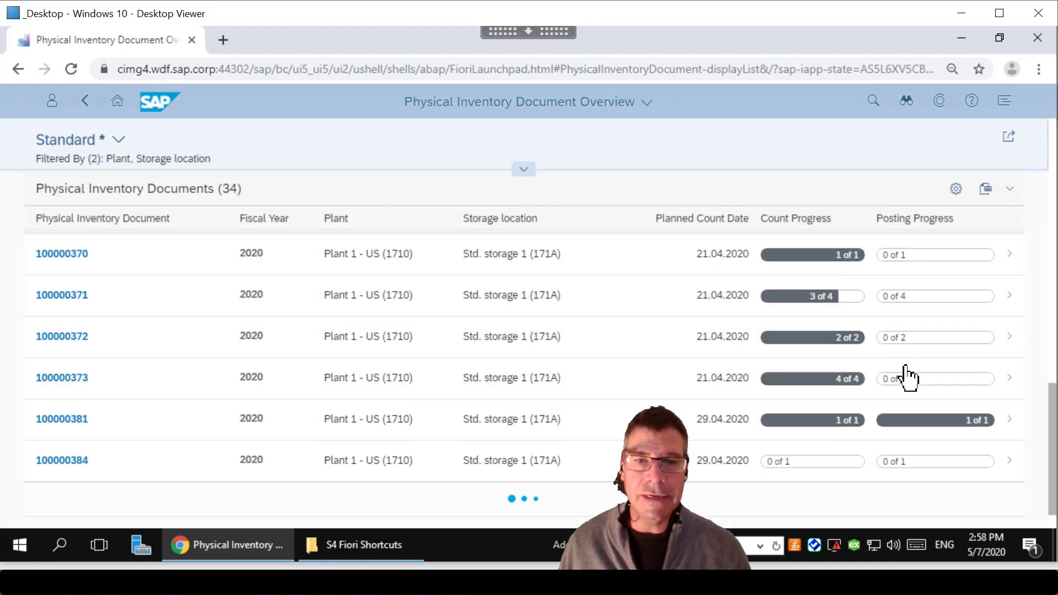
scroll("down", 3)
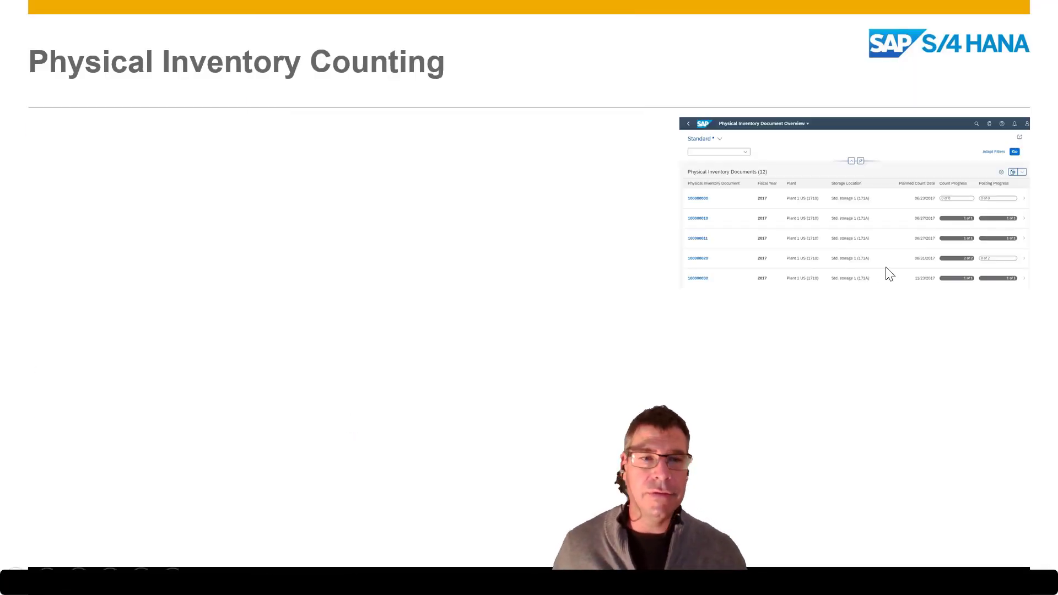
mouse_move(948, 237)
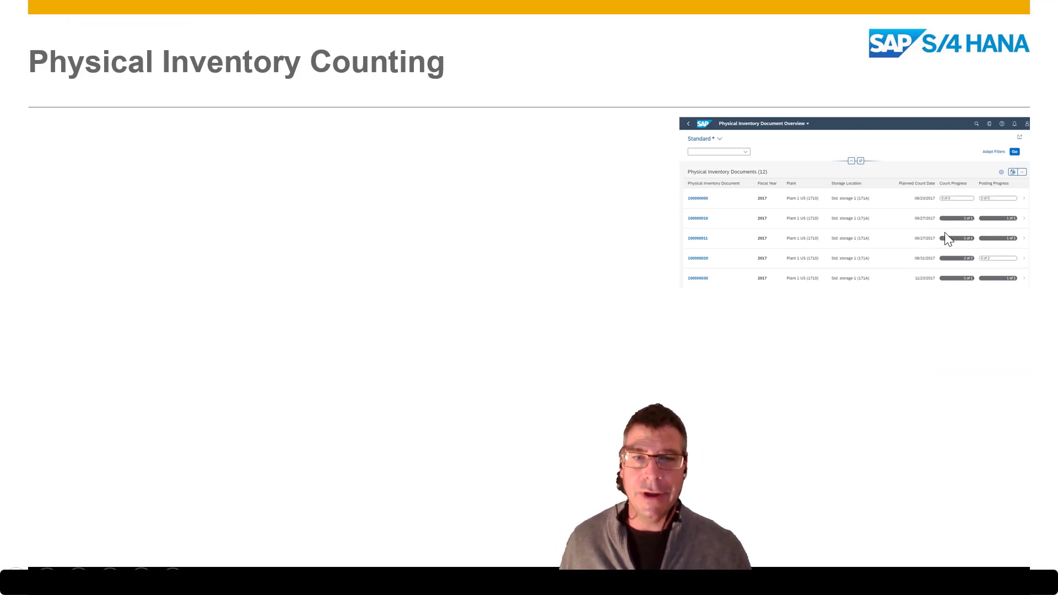
mouse_move(962, 279)
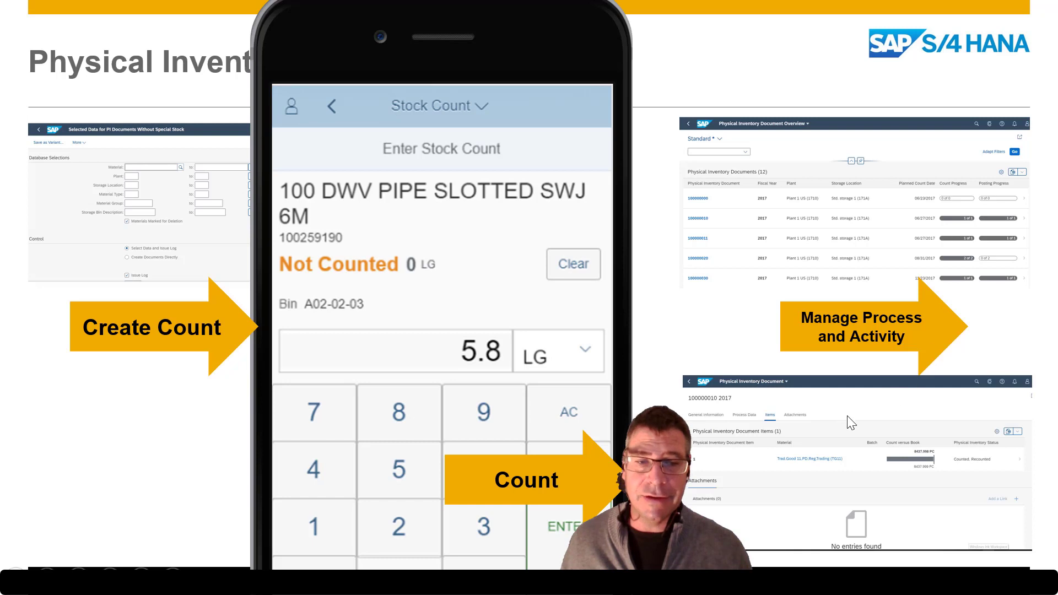
mouse_move(925, 465)
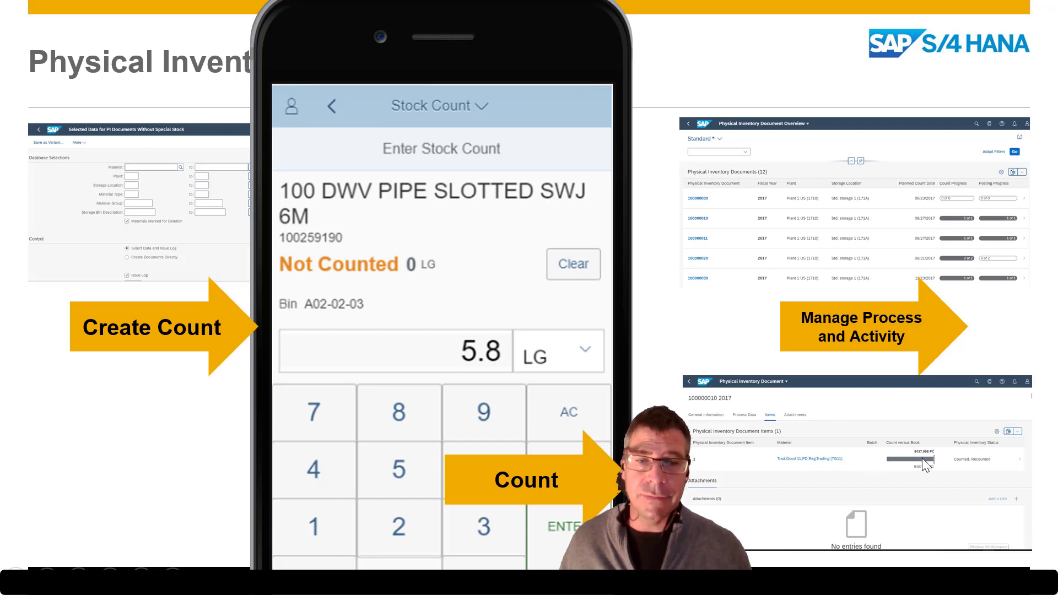